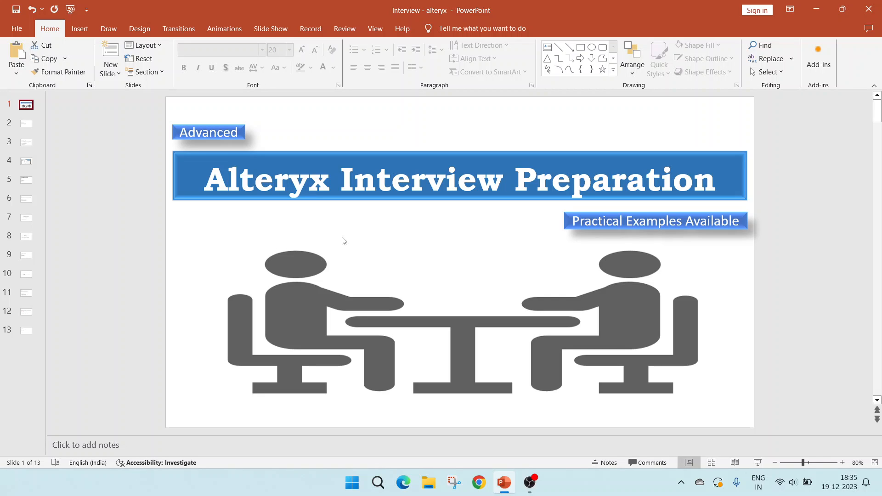
mouse_move(27, 124)
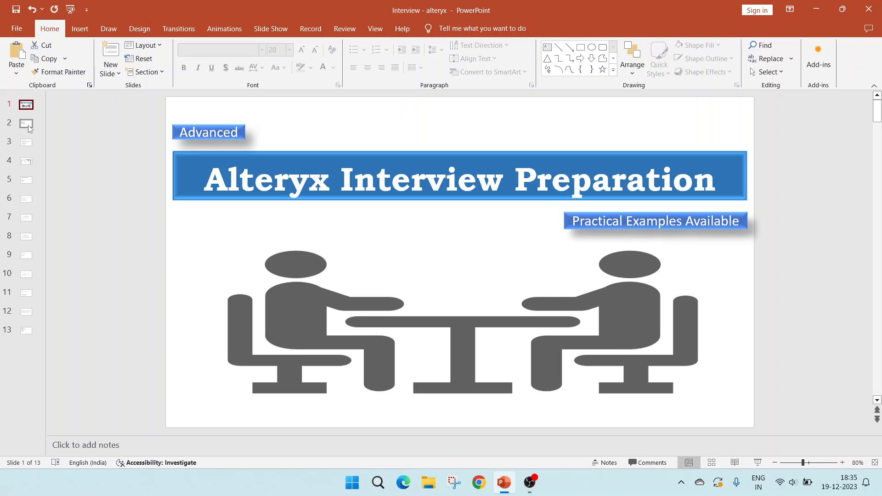
Show slide 2, the Contents slide listing the ten Alteryx interview questions
click(26, 123)
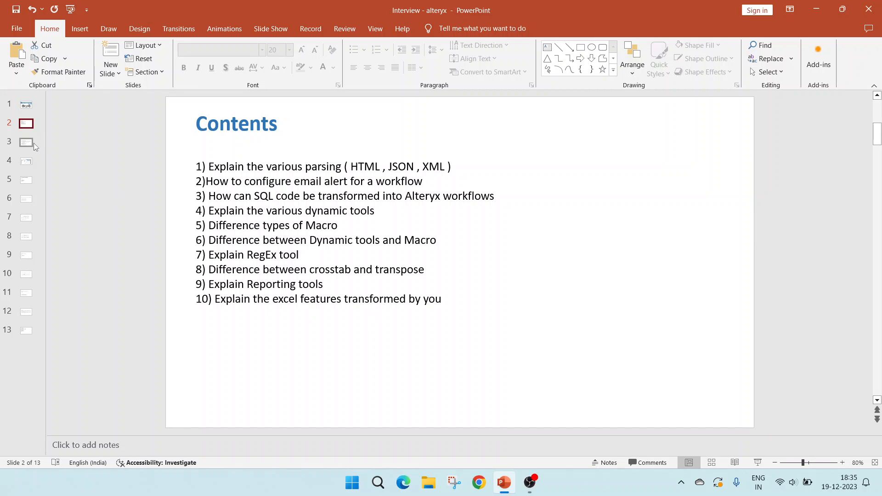
Display slide 3, which answers the HTML, JSON and XML parsing question with project links
click(26, 142)
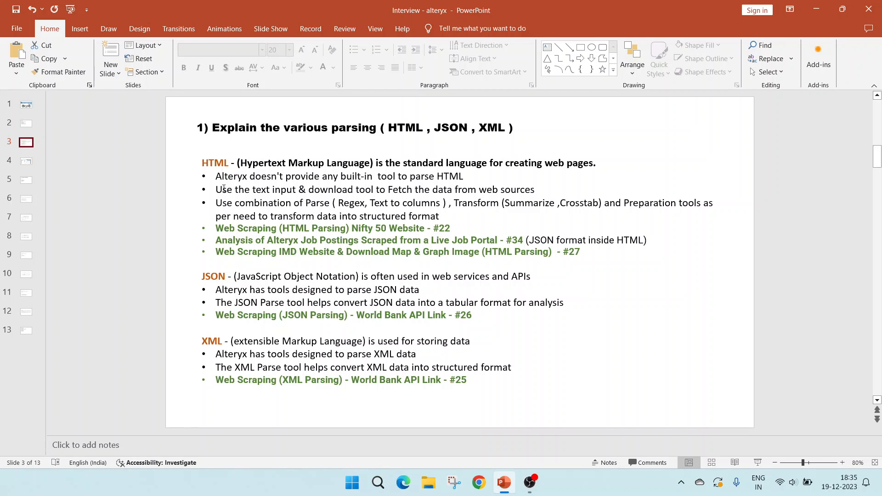
mouse_move(173, 186)
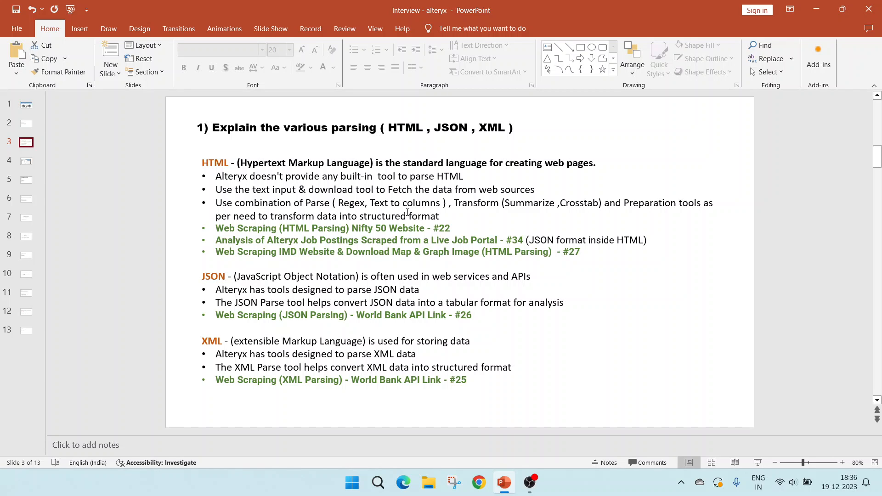
mouse_move(483, 212)
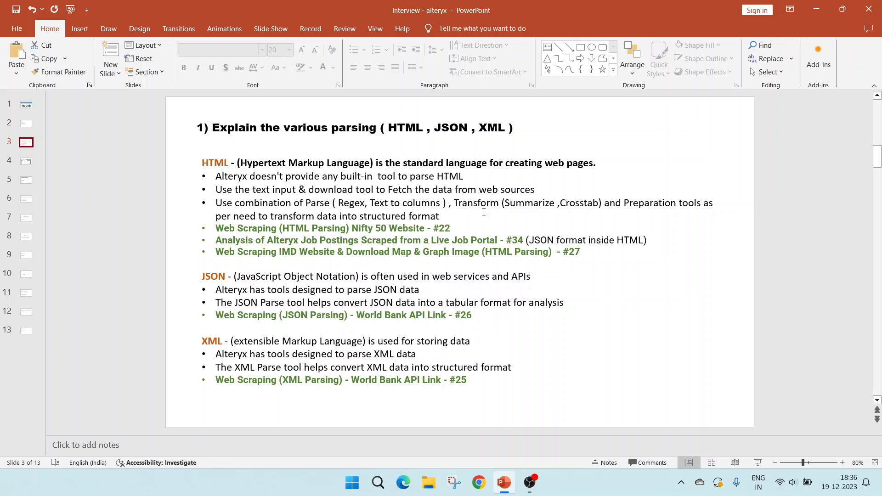
mouse_move(583, 213)
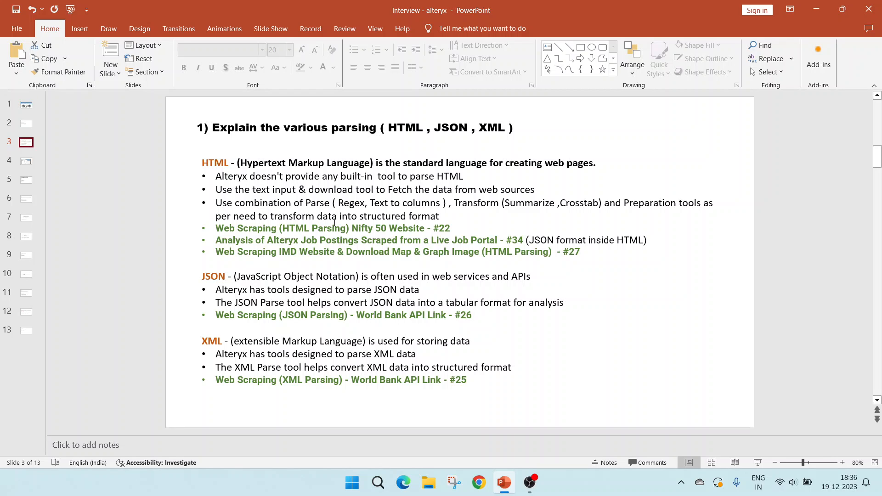
mouse_move(459, 225)
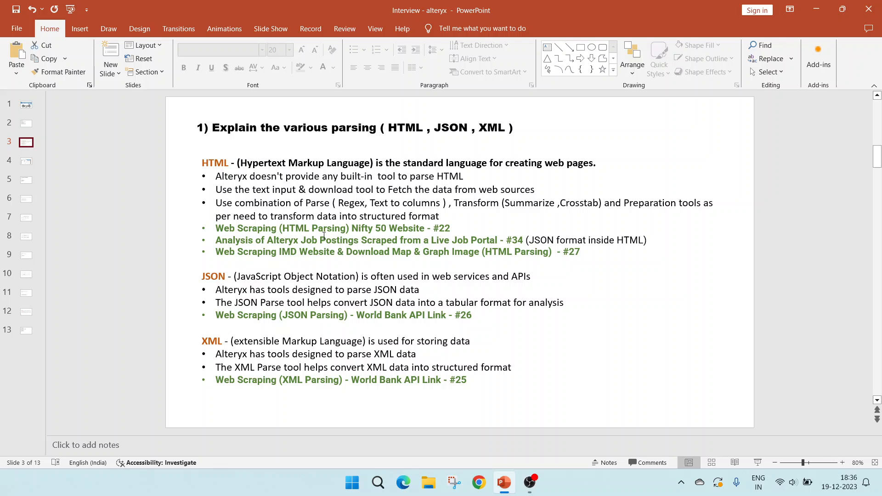
mouse_move(606, 320)
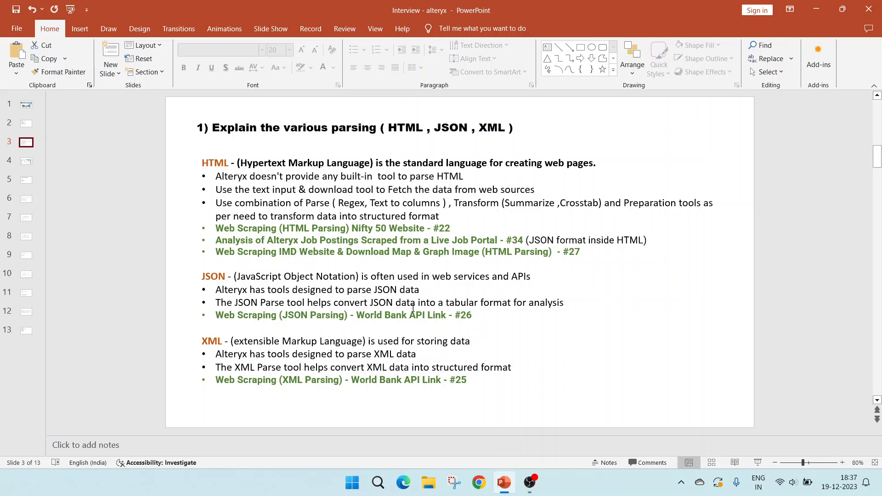
mouse_move(477, 315)
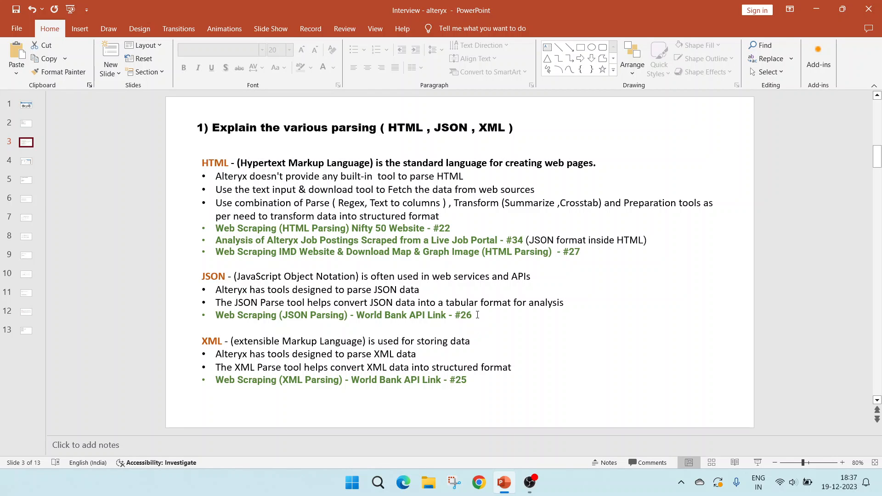
mouse_move(294, 323)
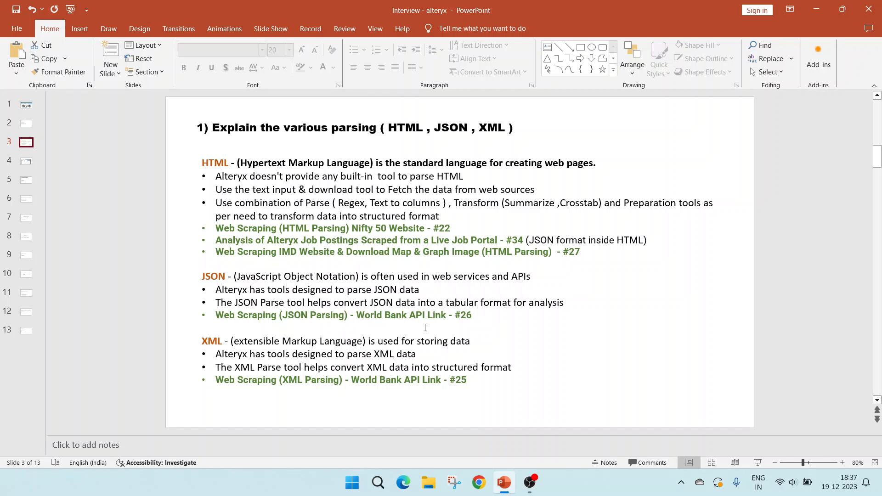
mouse_move(200, 356)
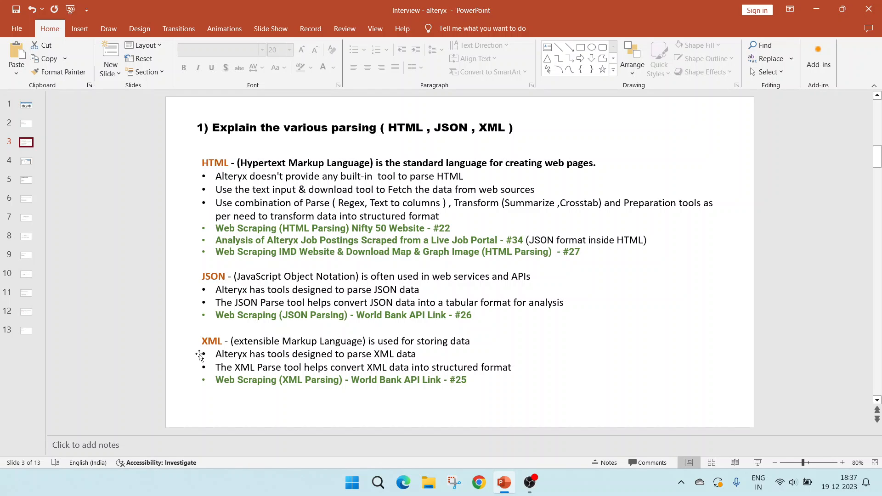
mouse_move(221, 348)
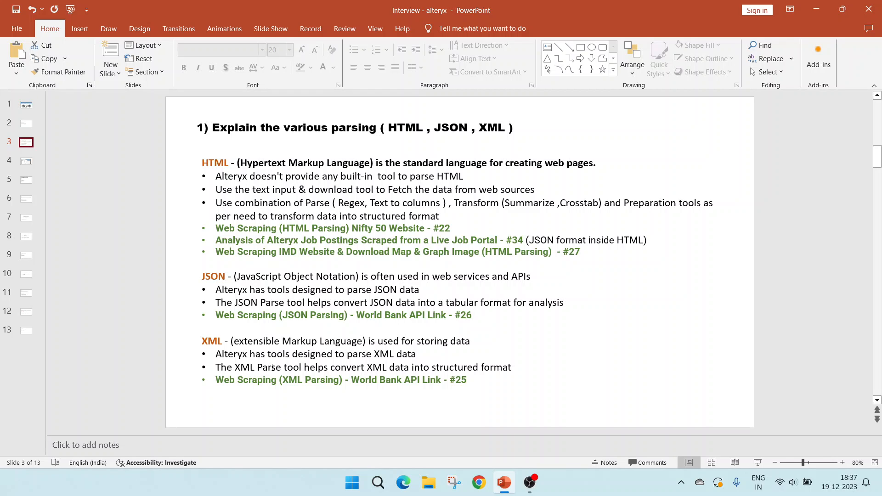
mouse_move(283, 366)
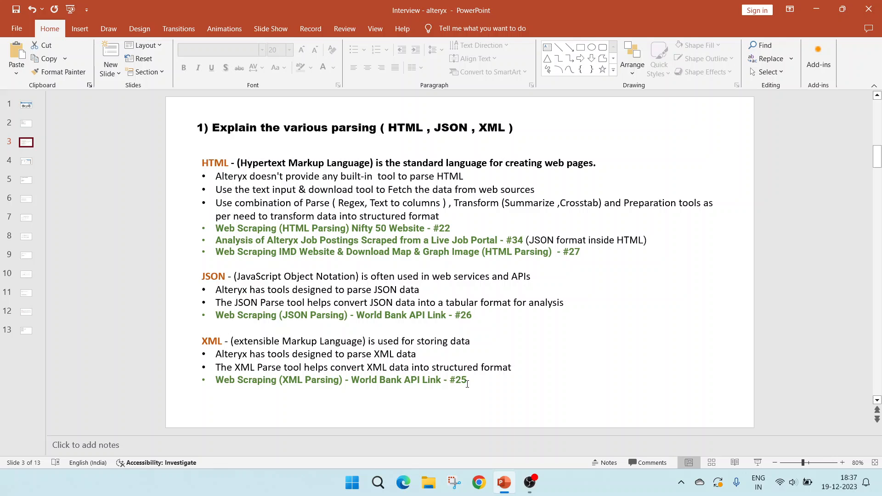
mouse_move(319, 389)
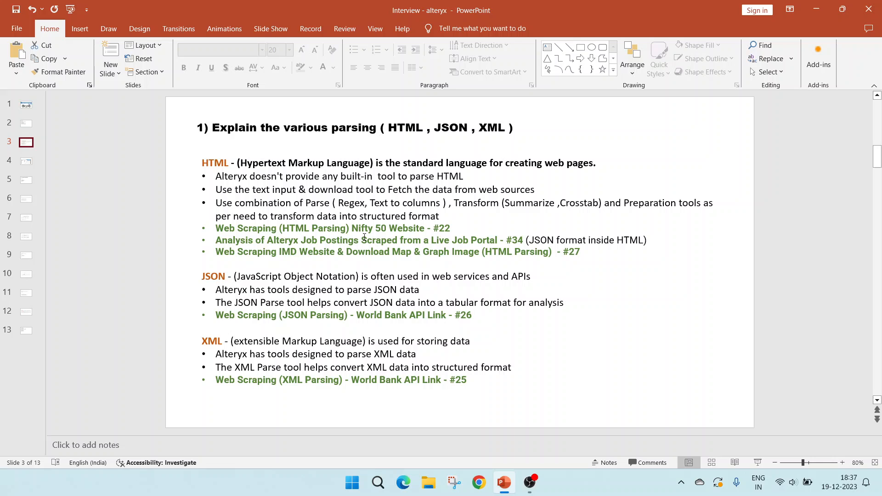
click(26, 162)
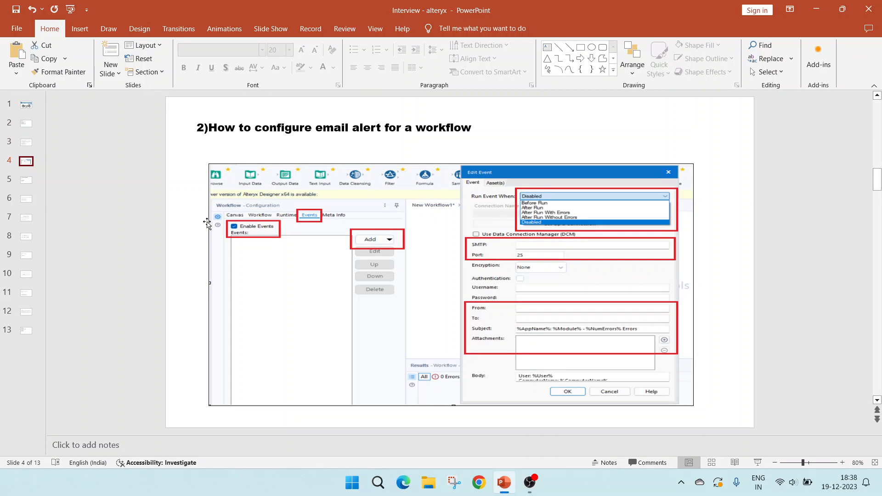
mouse_move(690, 264)
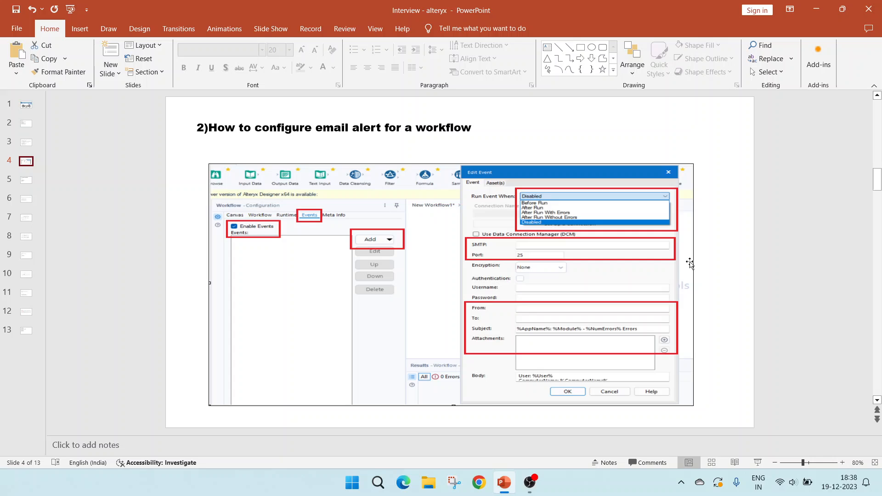
mouse_move(320, 234)
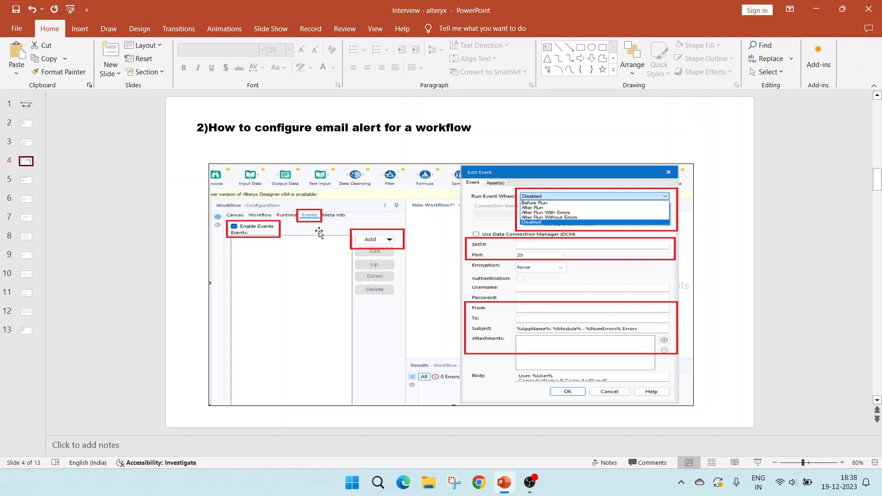
mouse_move(315, 218)
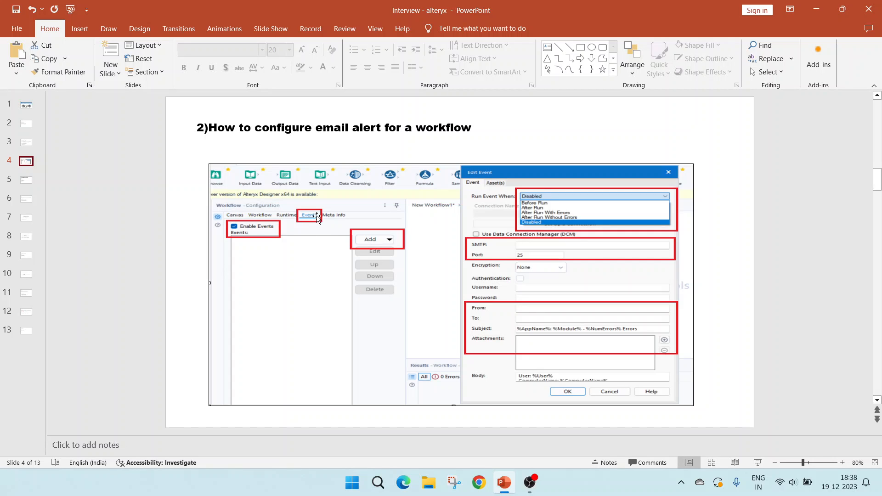
mouse_move(312, 220)
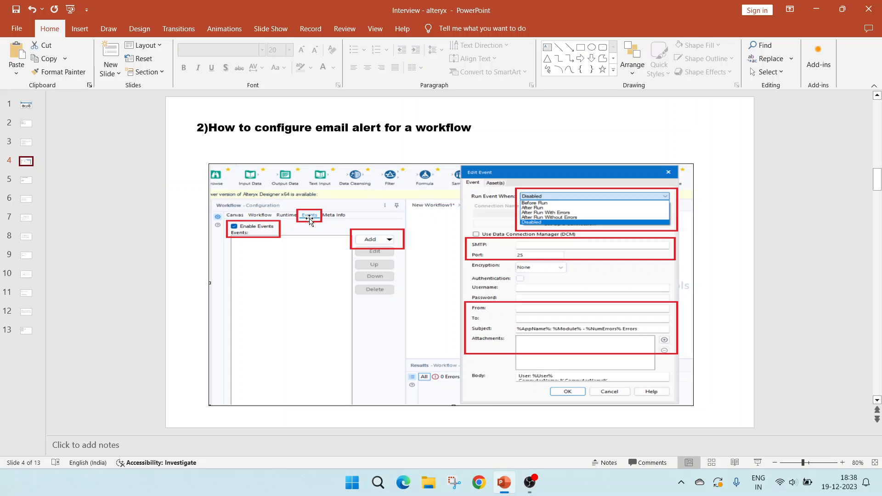
mouse_move(423, 225)
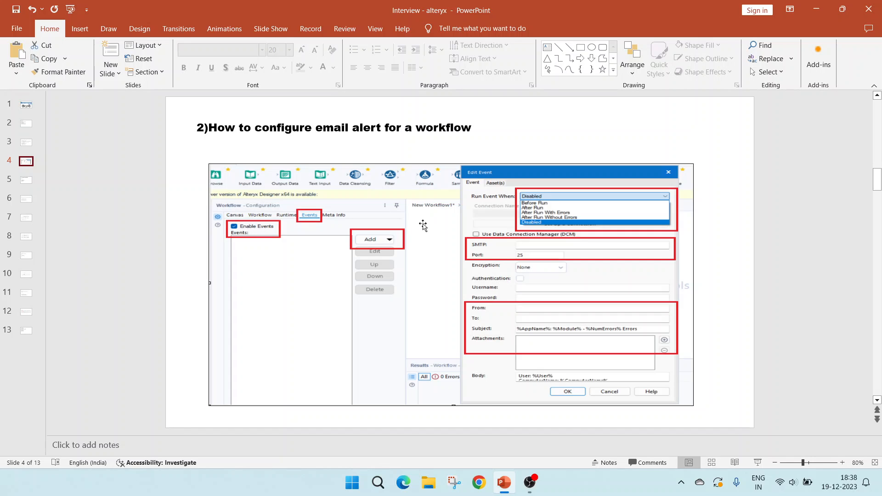
mouse_move(549, 350)
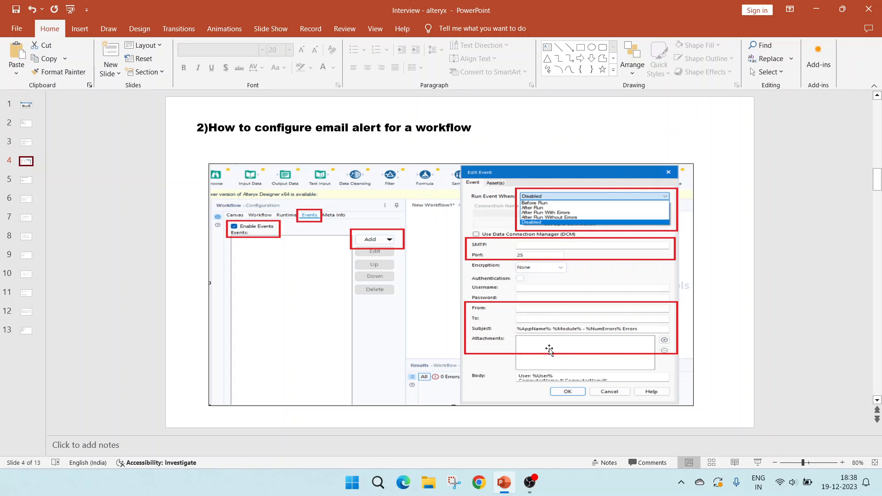
mouse_move(536, 222)
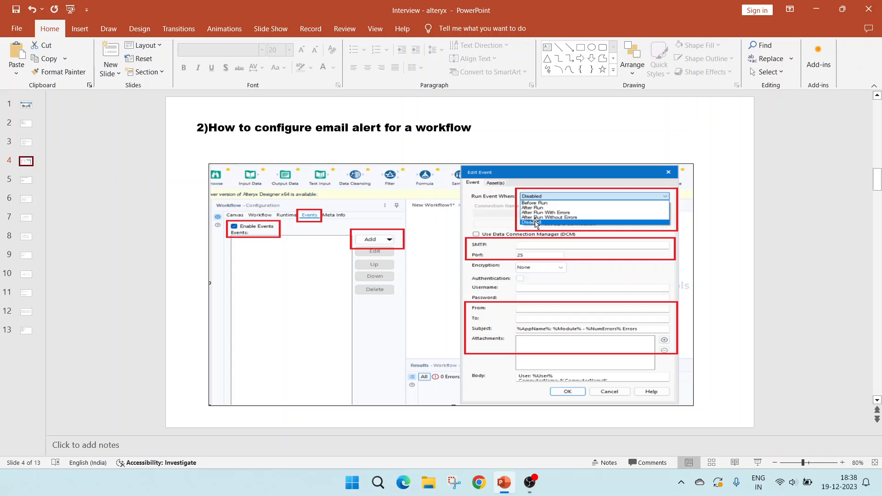
mouse_move(543, 210)
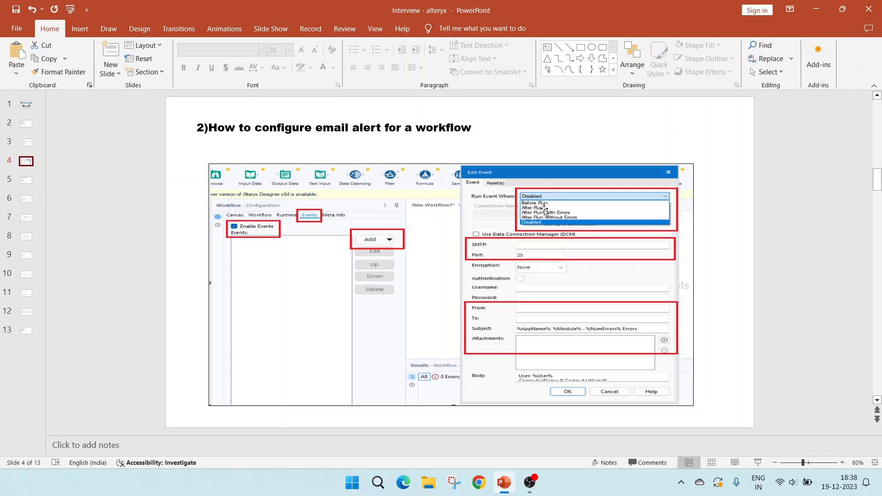
mouse_move(549, 218)
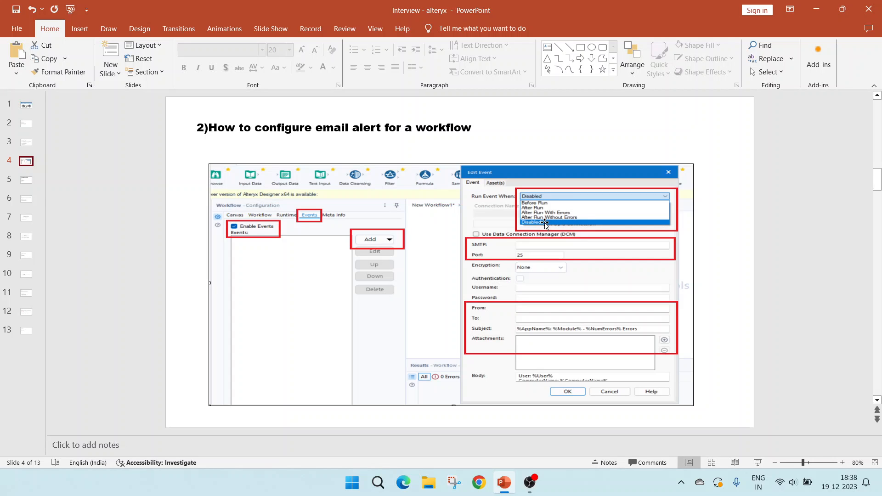
mouse_move(543, 229)
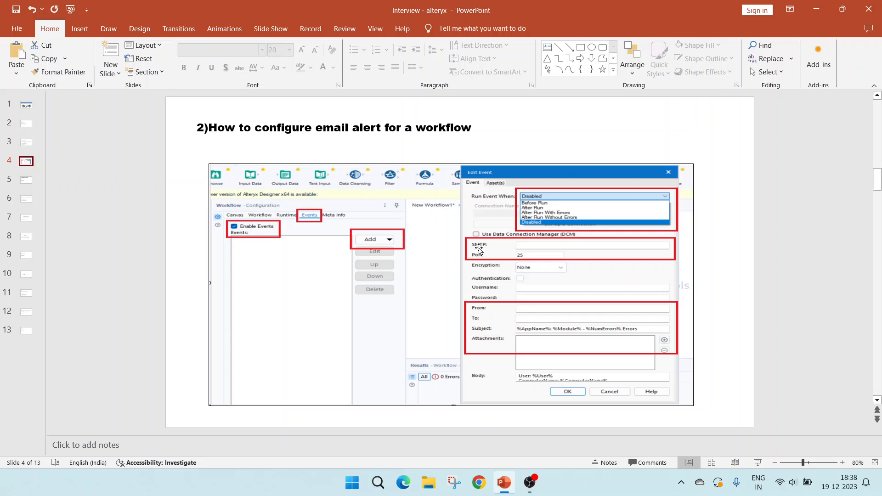
mouse_move(480, 254)
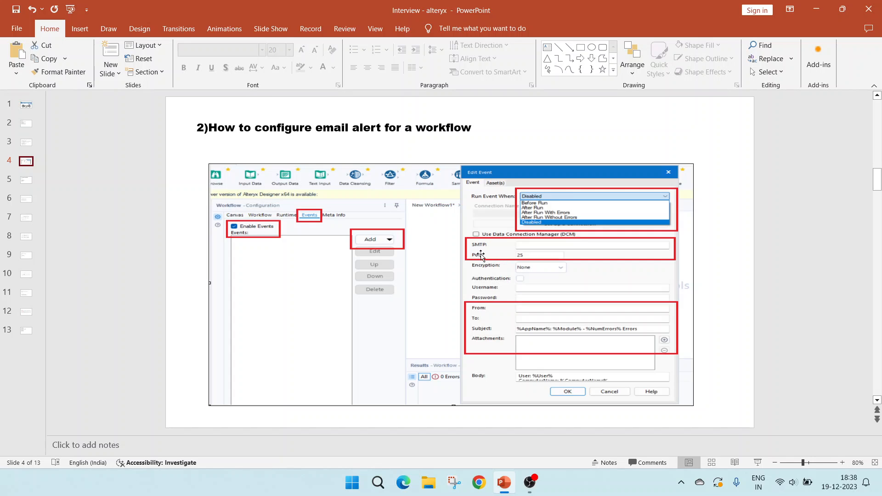
mouse_move(546, 252)
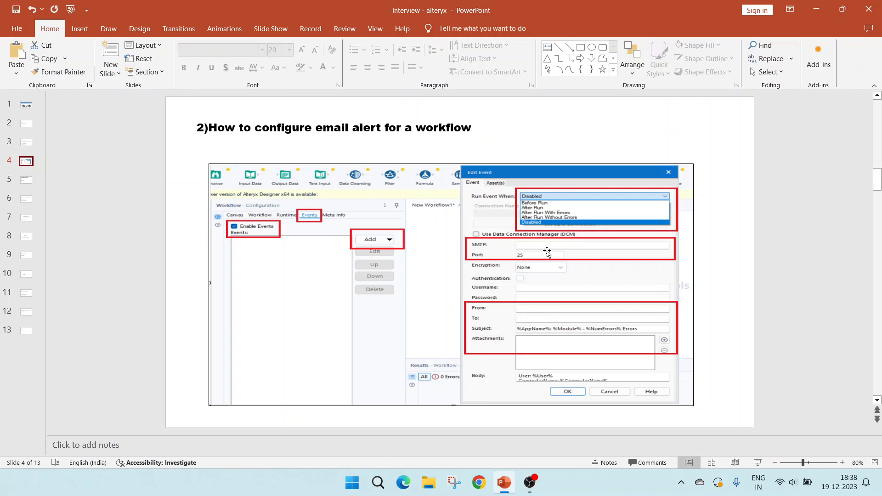
mouse_move(540, 275)
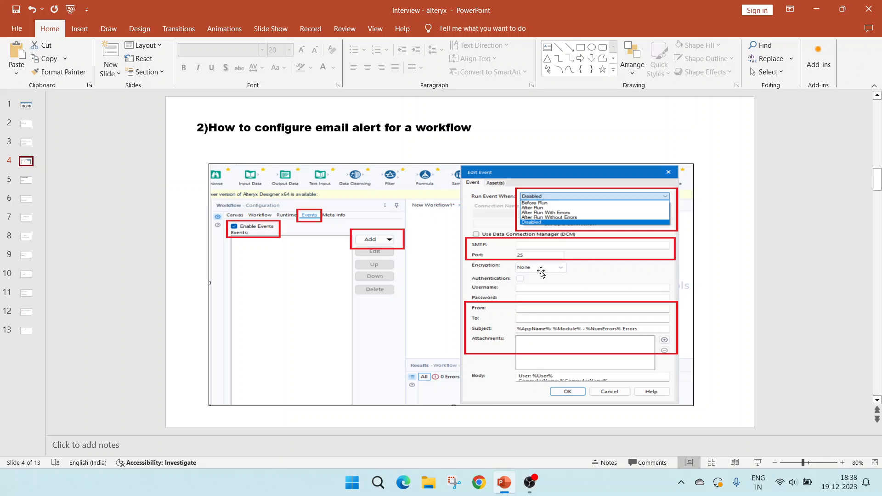
mouse_move(488, 294)
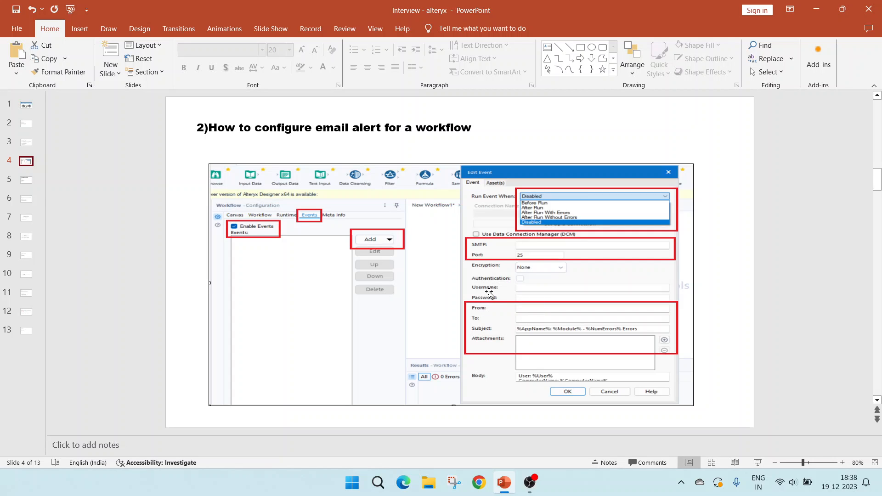
mouse_move(491, 306)
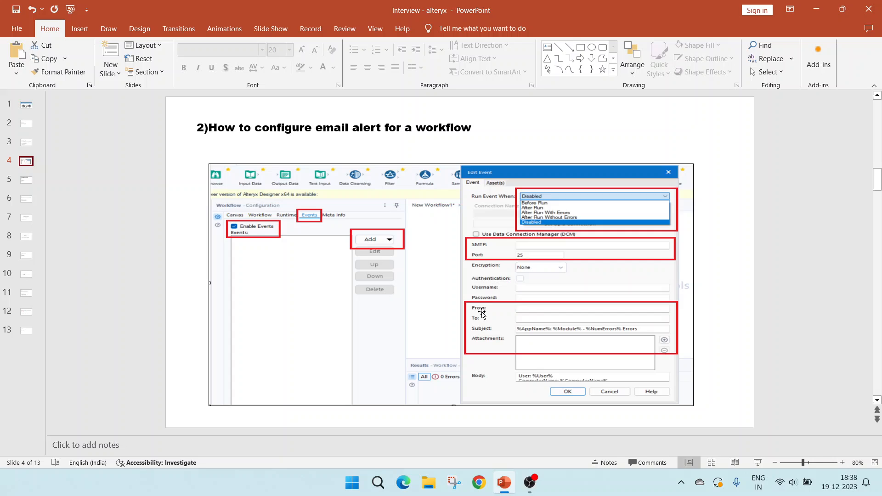
mouse_move(485, 327)
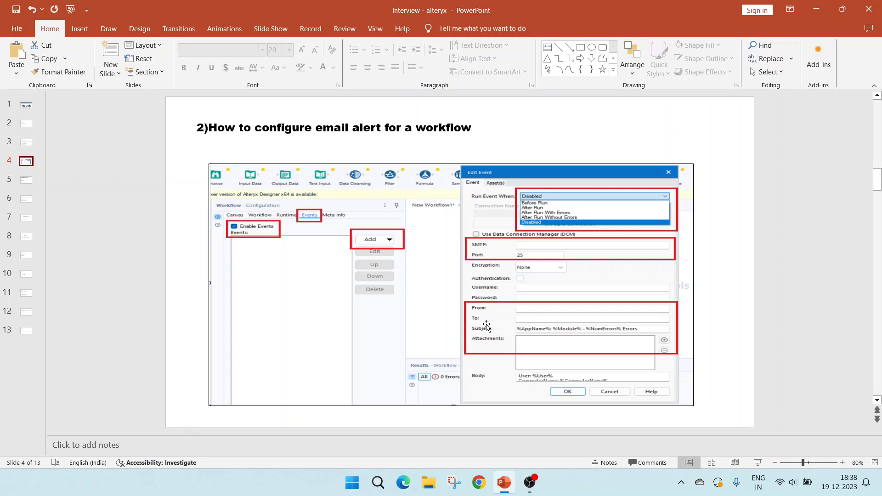
mouse_move(643, 360)
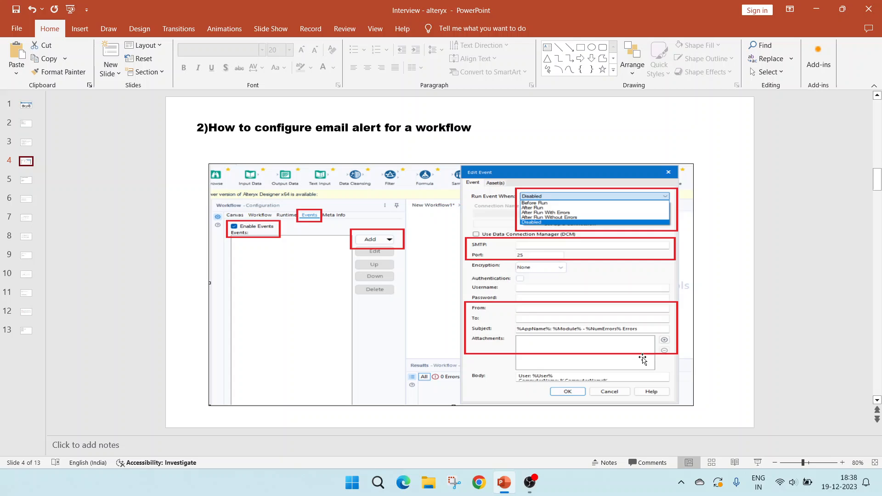
mouse_move(561, 372)
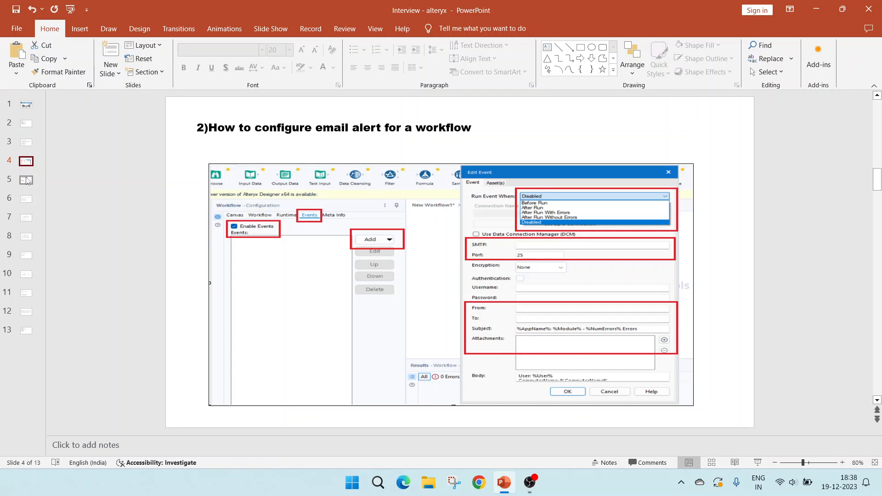
Review slide 5 on SQL-to-Alteryx mapping, then show slide 6 on Dynamic Rename, Select, Replace
click(25, 180)
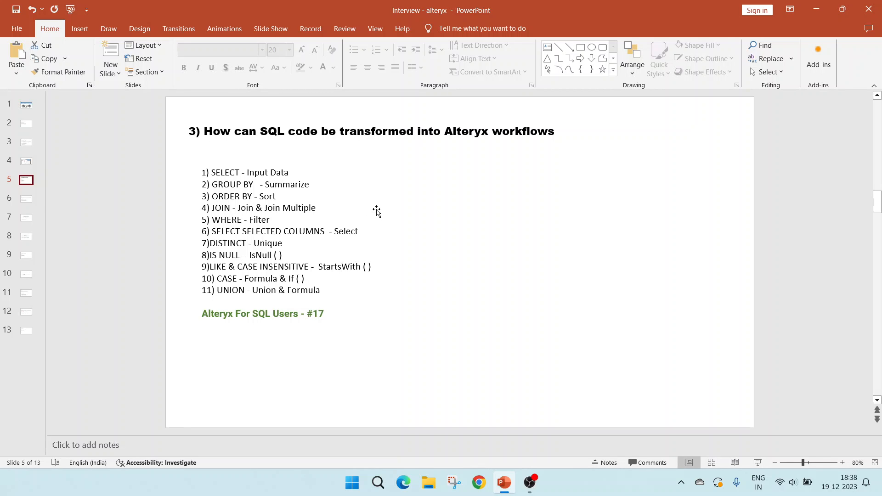
mouse_move(397, 202)
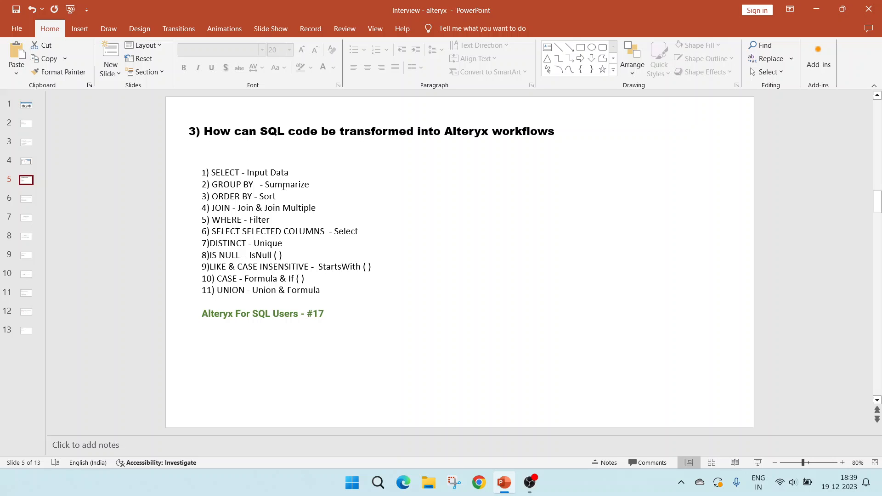
mouse_move(270, 197)
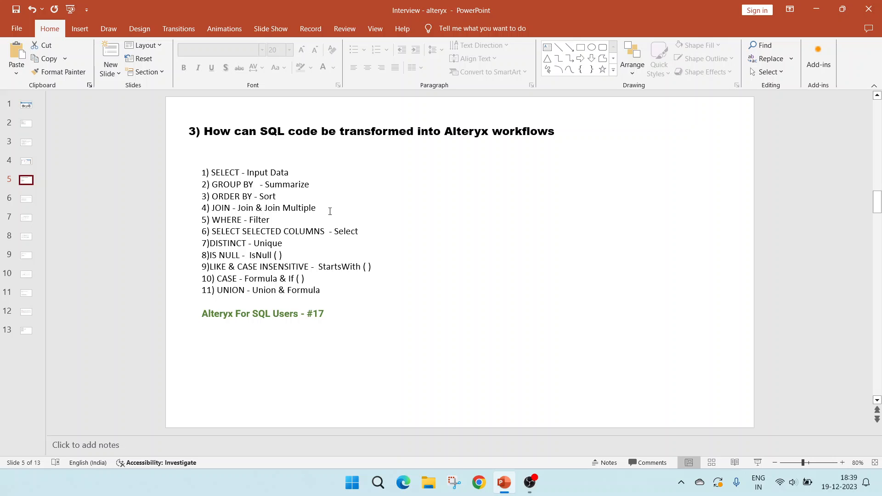
mouse_move(260, 220)
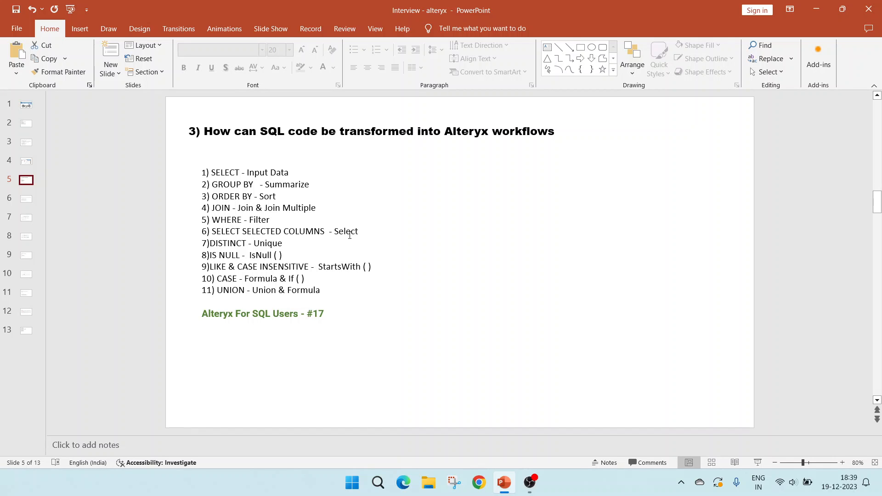
mouse_move(266, 243)
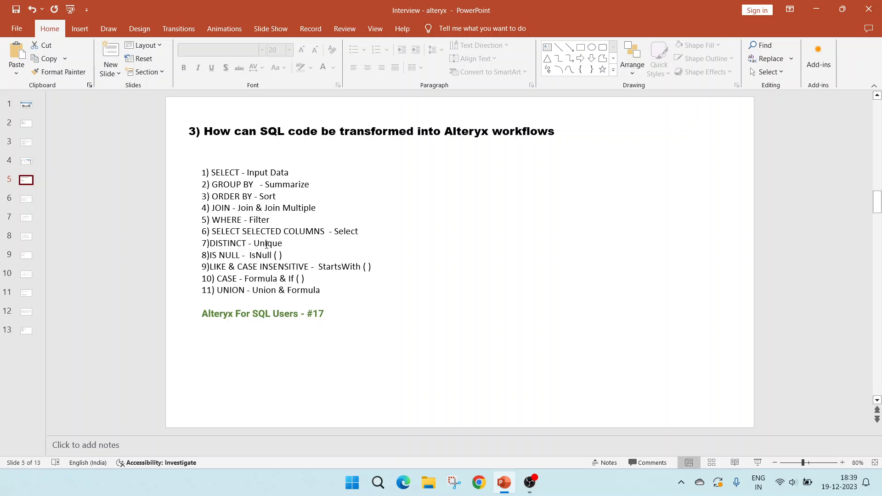
mouse_move(233, 264)
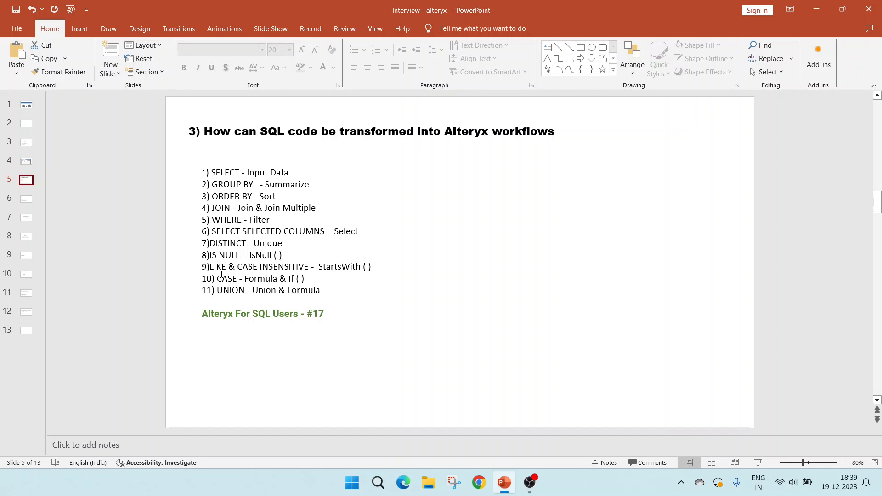
mouse_move(290, 283)
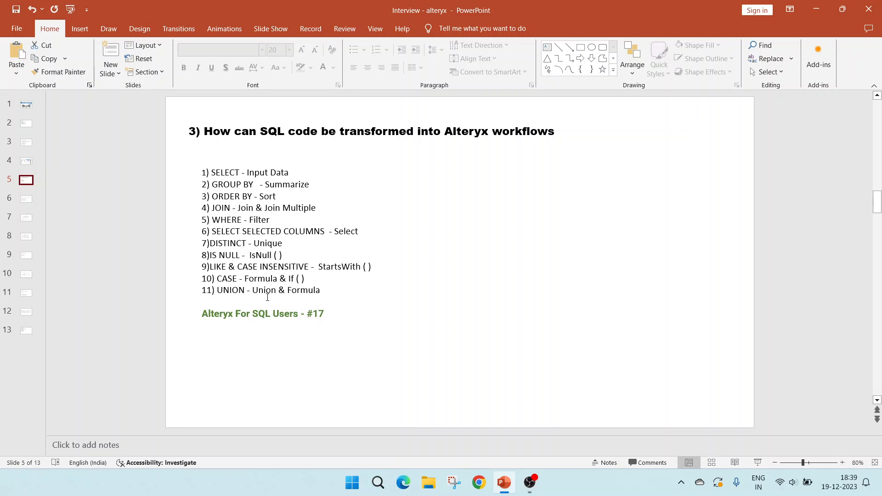
mouse_move(153, 336)
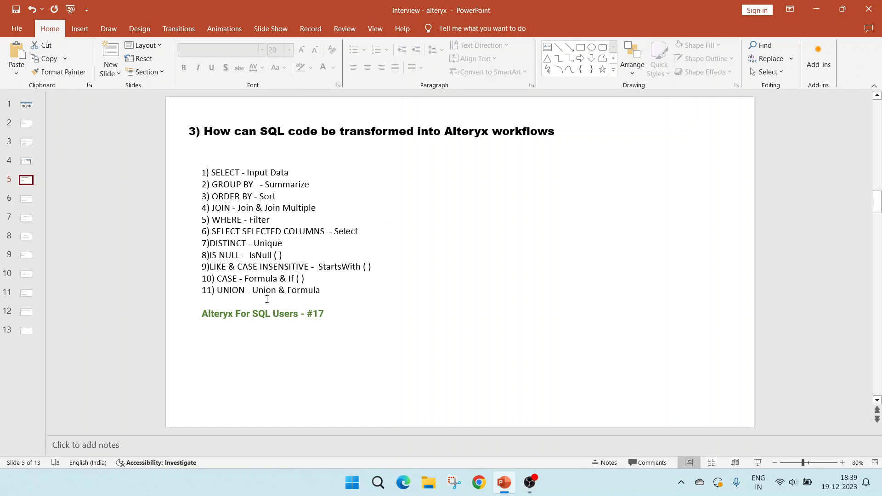
mouse_move(251, 320)
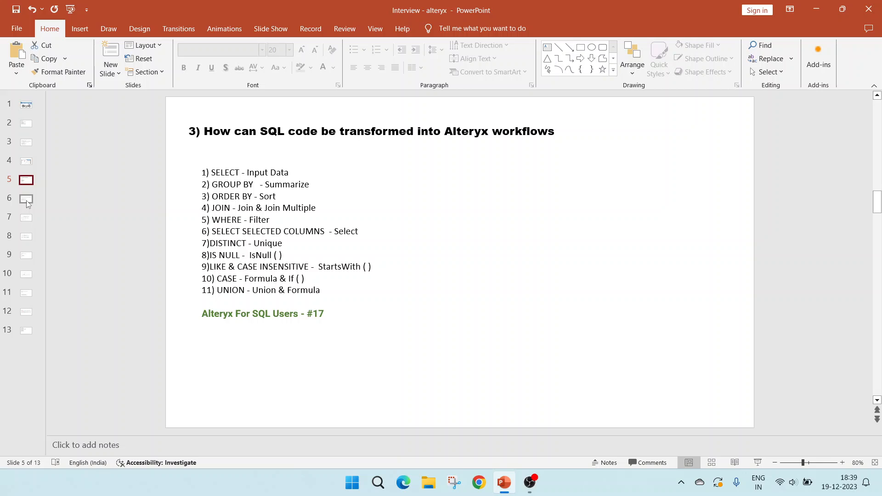
click(26, 198)
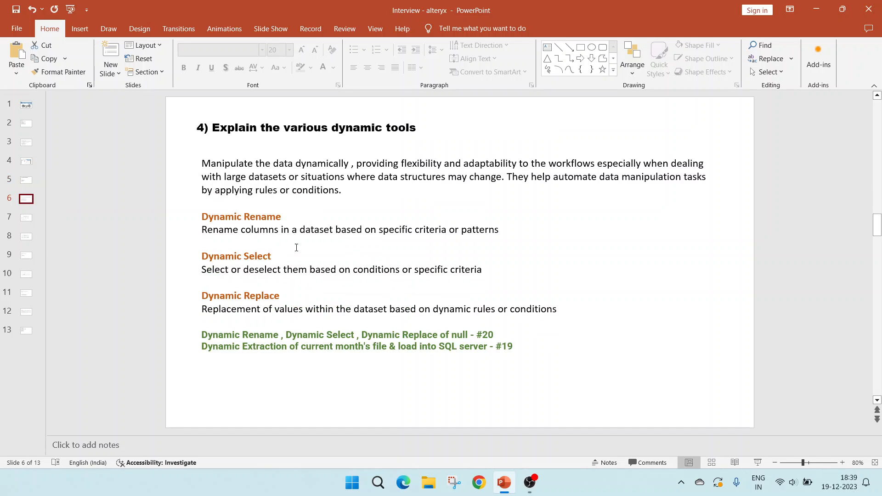
mouse_move(289, 223)
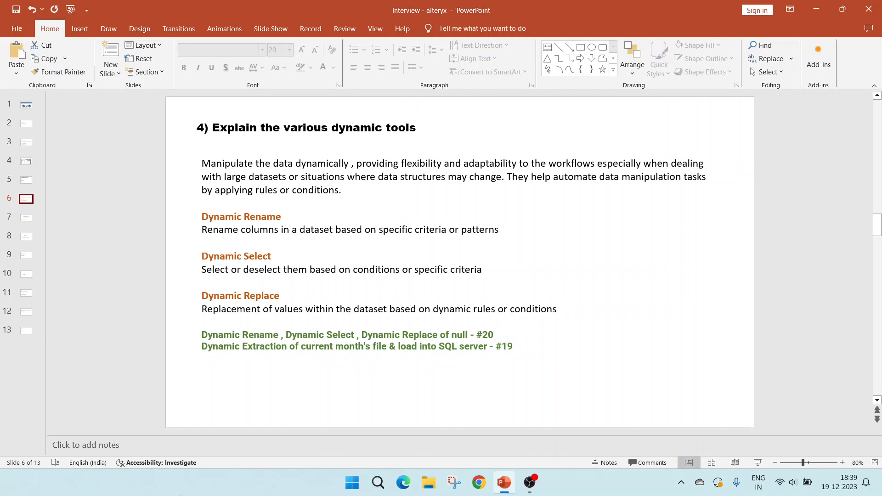
mouse_move(196, 196)
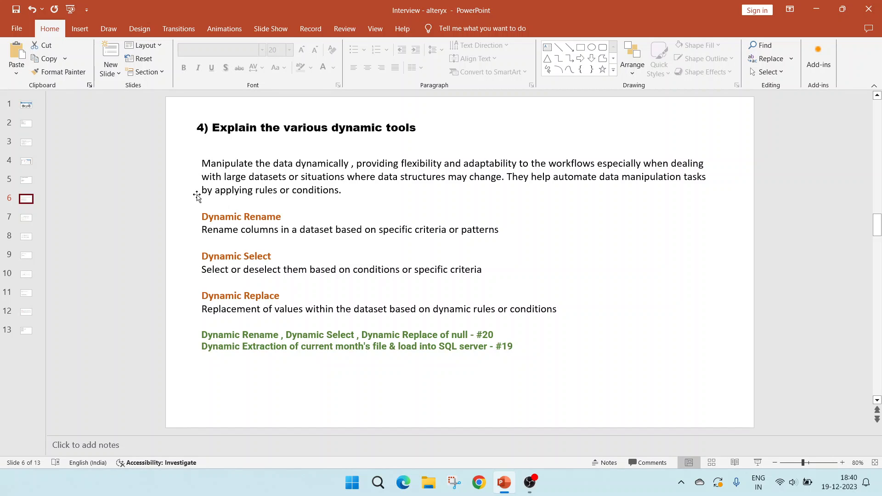
mouse_move(354, 206)
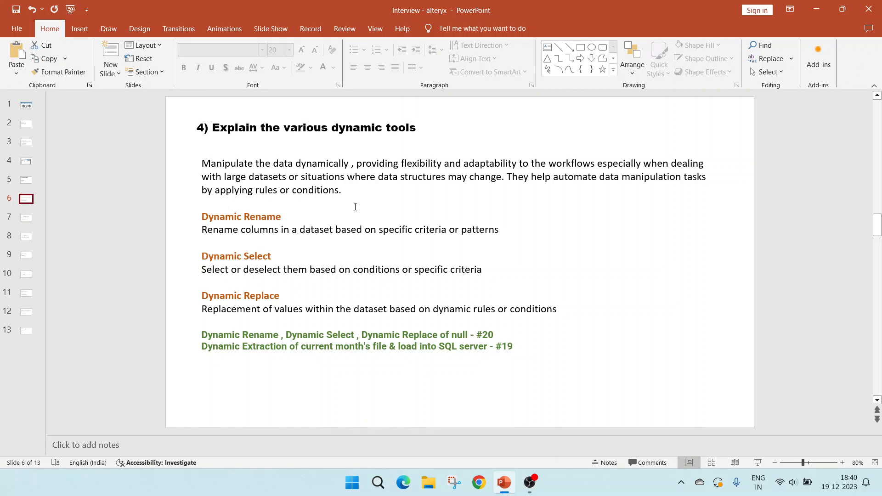
mouse_move(294, 223)
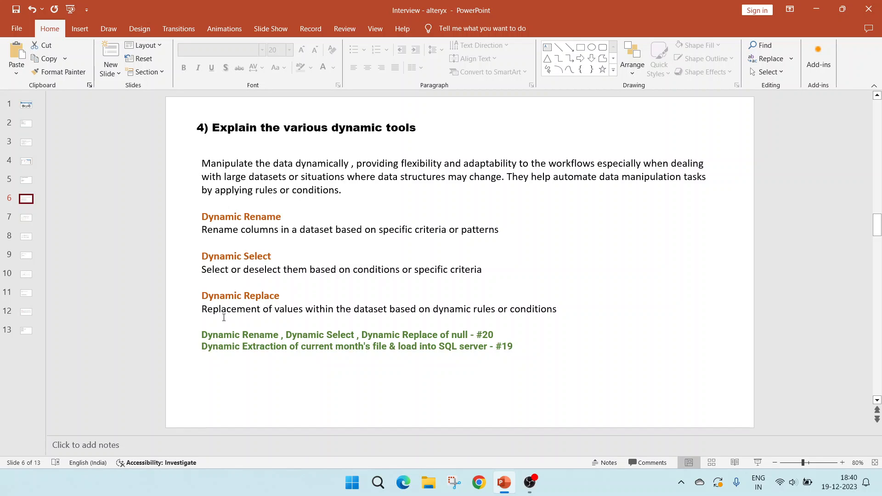
mouse_move(513, 363)
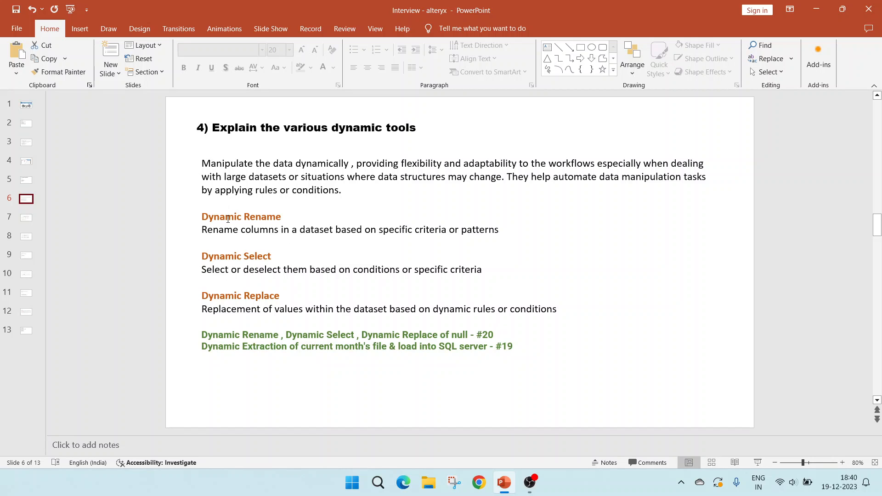
mouse_move(270, 341)
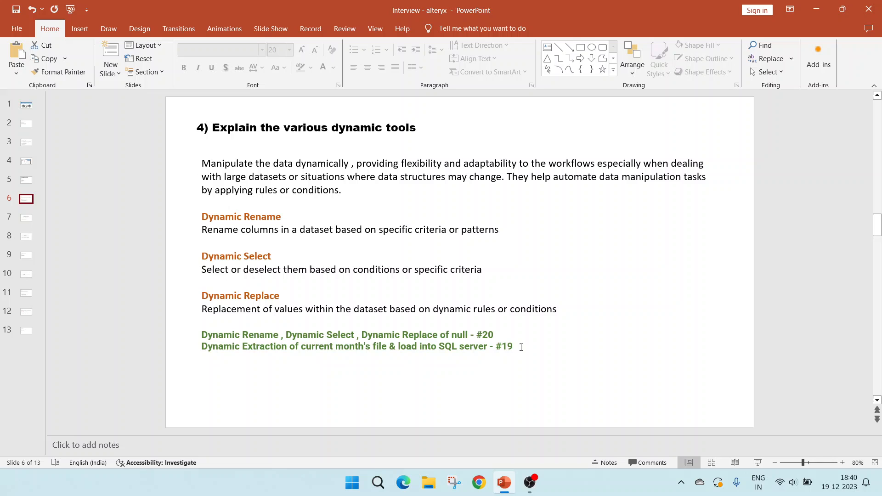
mouse_move(242, 353)
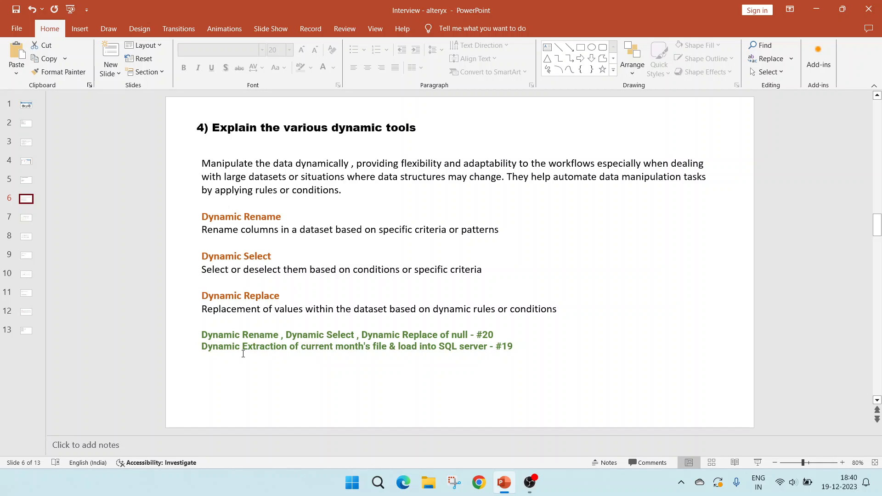
mouse_move(330, 364)
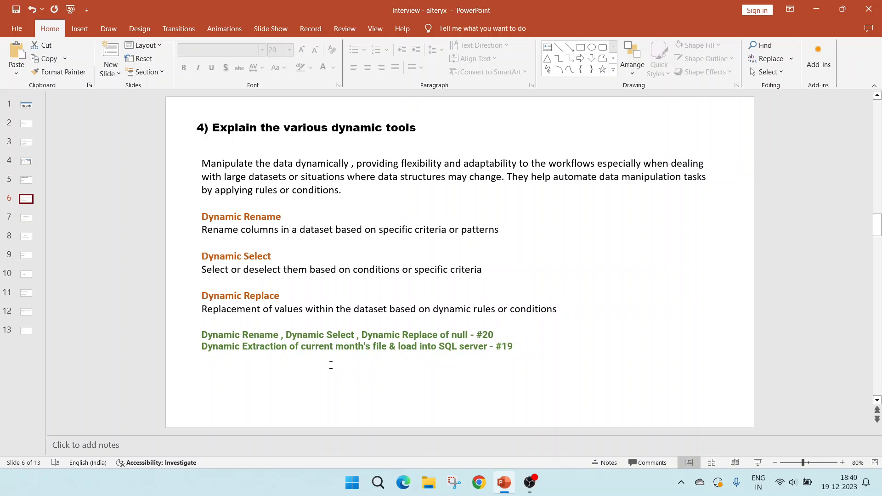
Display slide 7 comparing Standard, Batch and Iterative macros
click(25, 219)
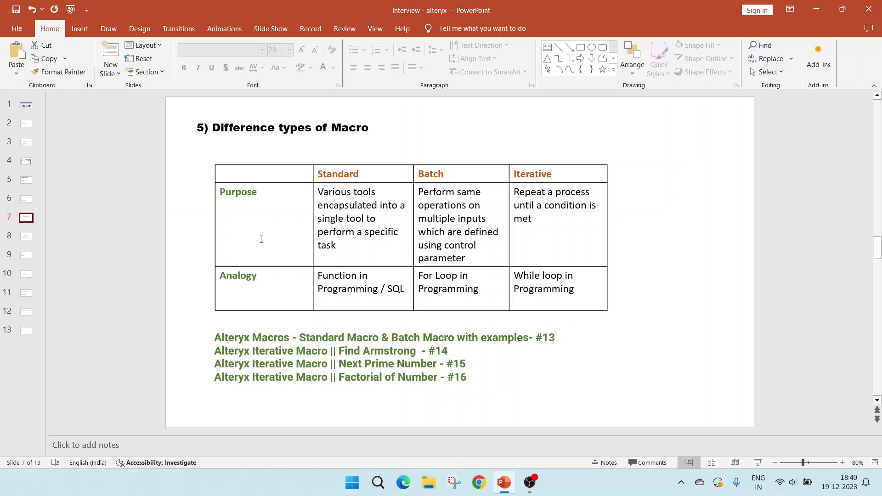
mouse_move(541, 184)
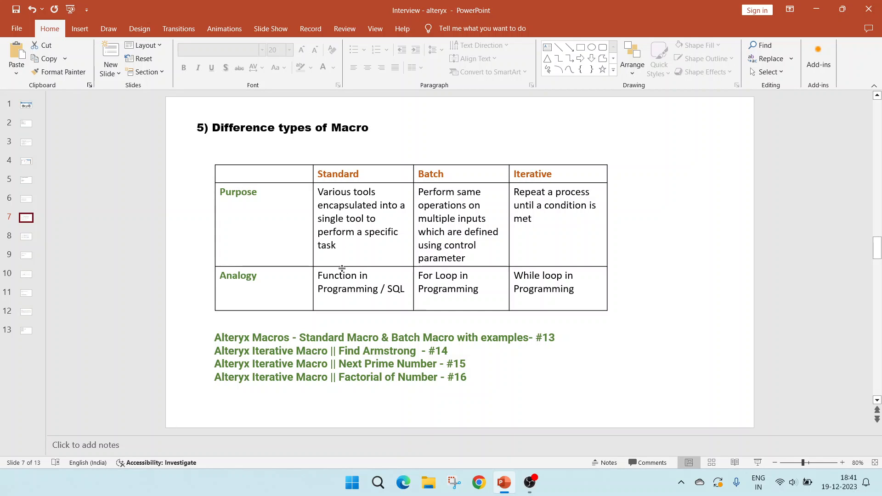
mouse_move(350, 259)
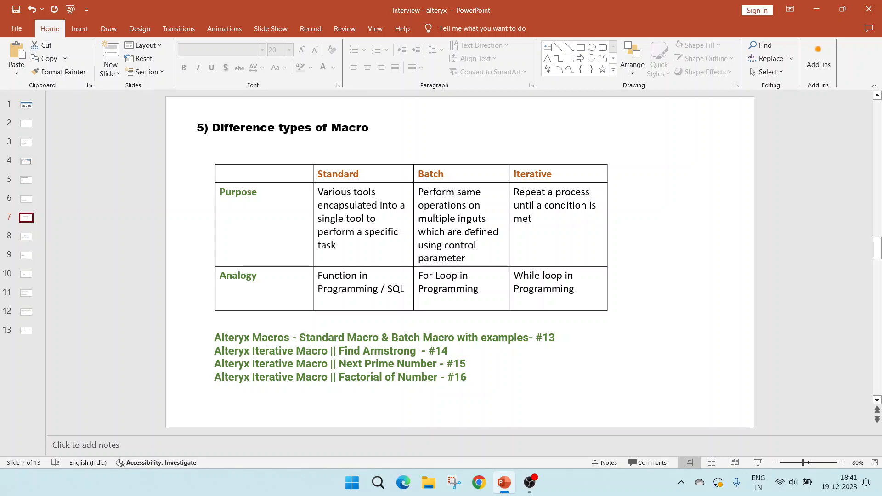
mouse_move(444, 249)
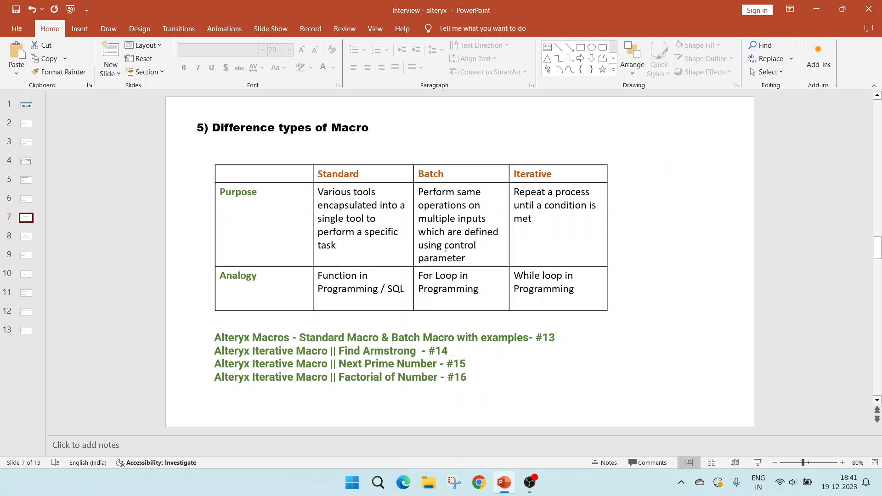
mouse_move(469, 225)
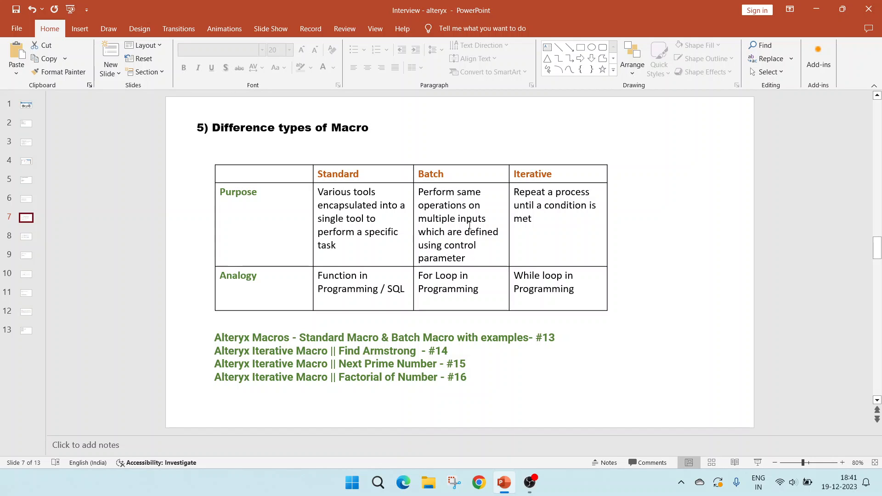
mouse_move(585, 219)
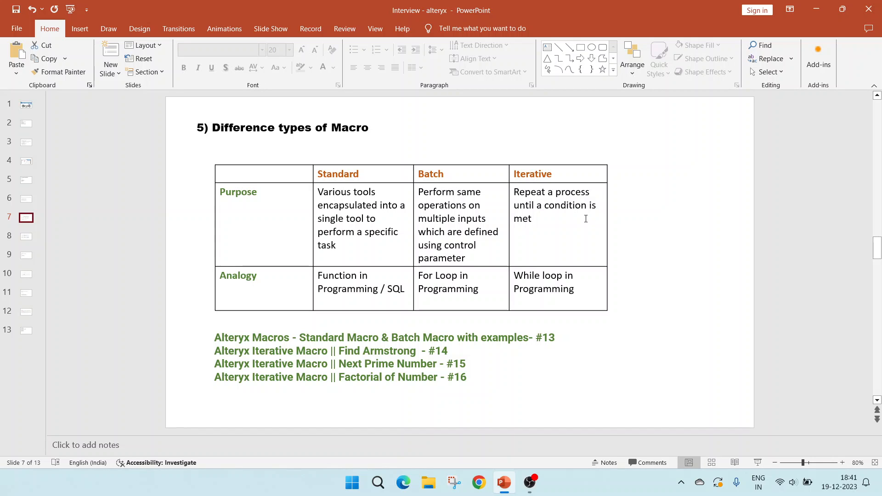
mouse_move(567, 228)
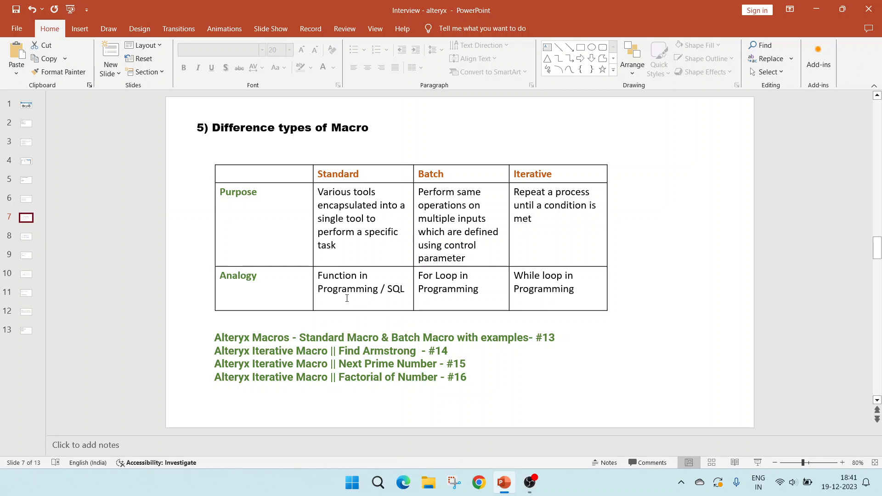
mouse_move(455, 289)
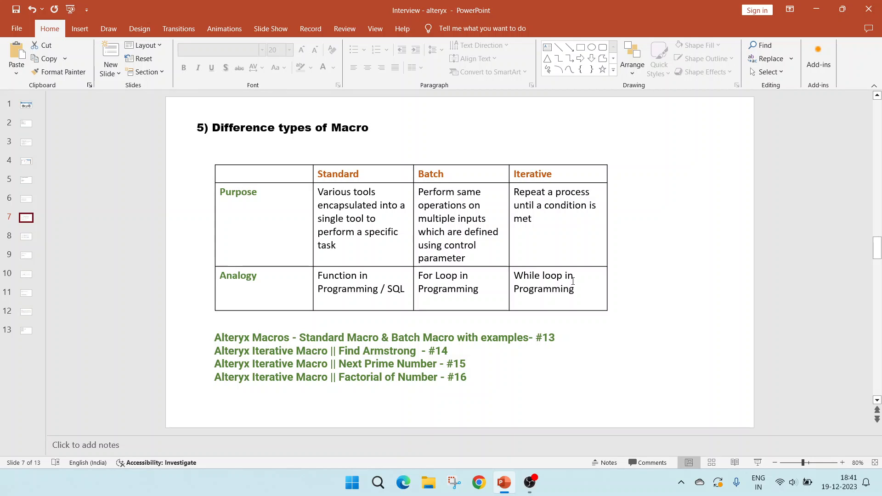
mouse_move(214, 4)
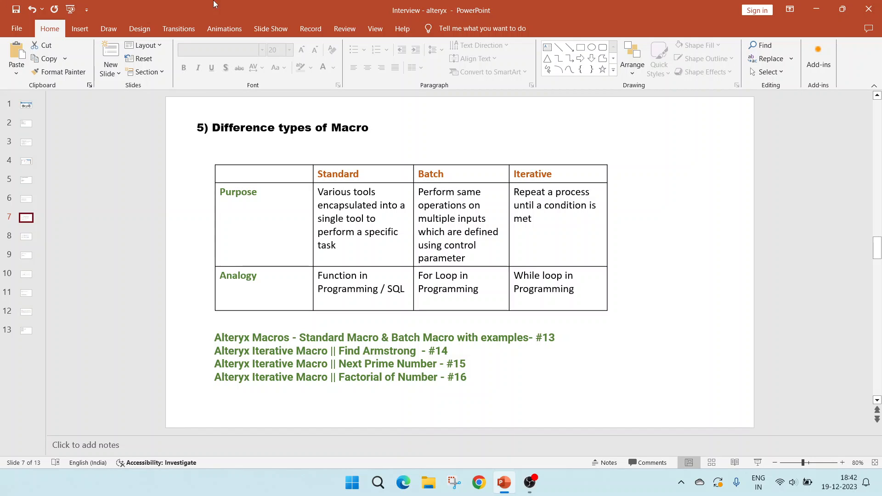
mouse_move(564, 340)
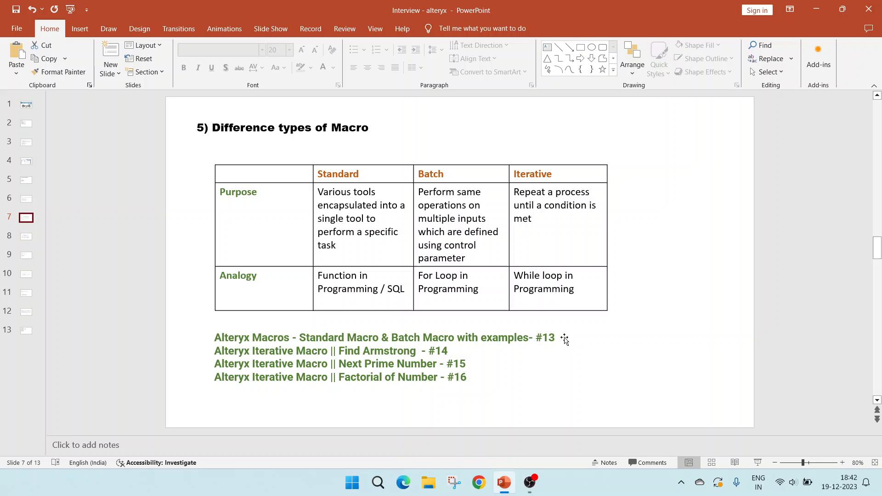
mouse_move(399, 348)
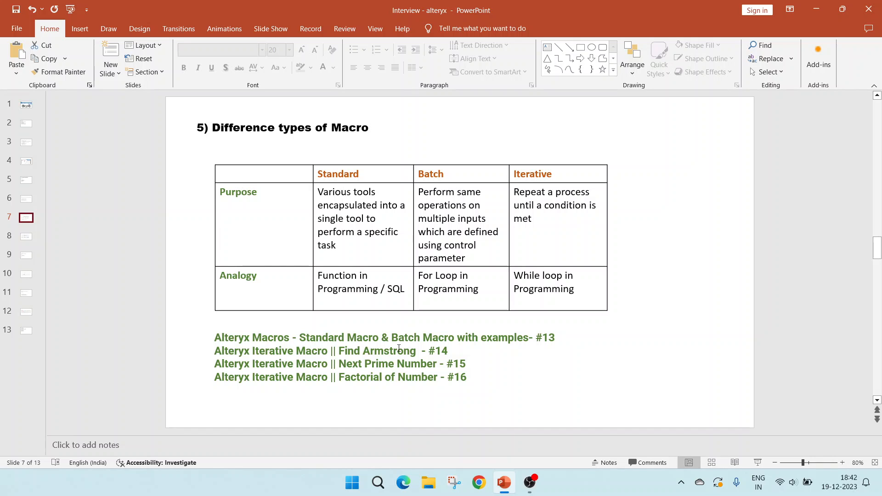
mouse_move(491, 366)
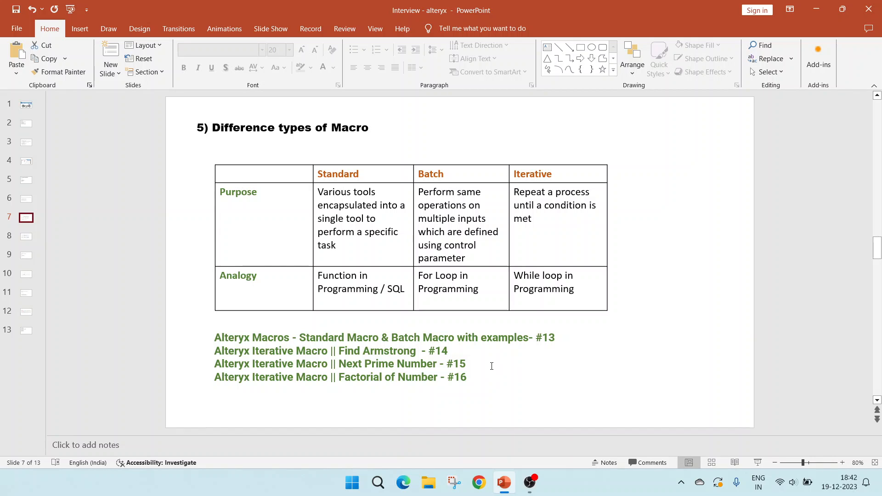
mouse_move(267, 364)
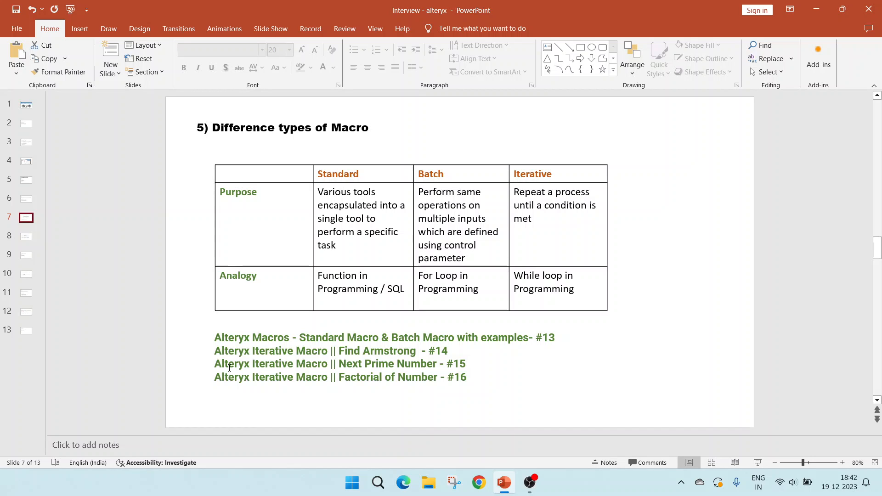
mouse_move(407, 356)
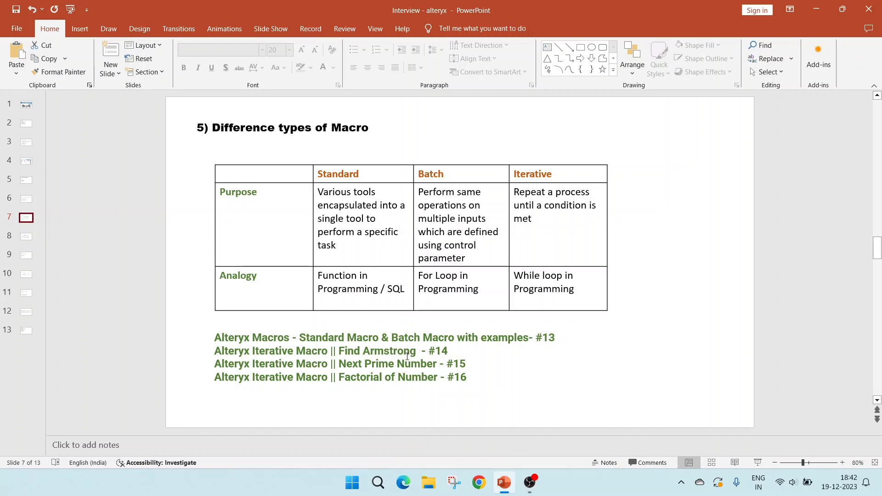
mouse_move(443, 375)
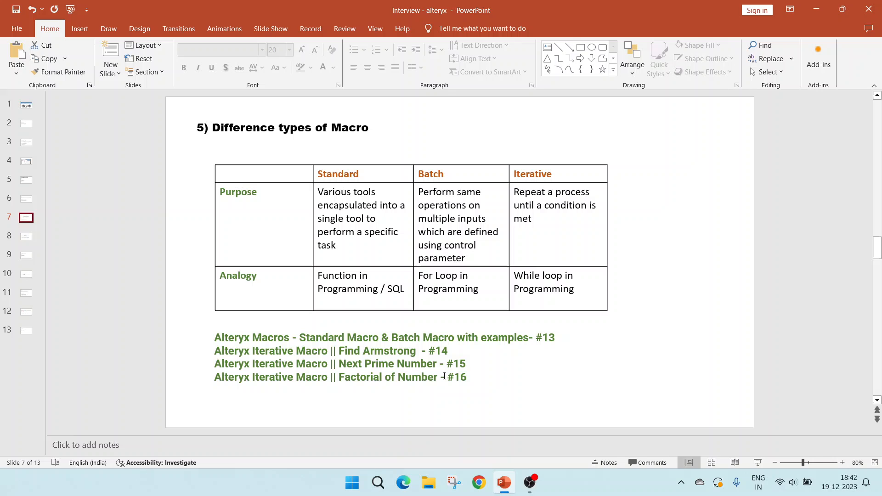
mouse_move(424, 392)
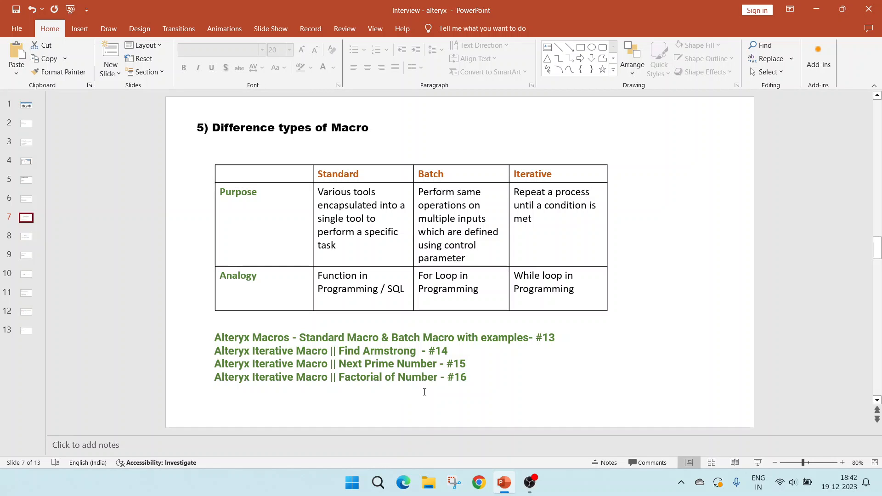
Show slide 8 contrasting dynamic tools with macros by type, availability, purpose and context
click(25, 236)
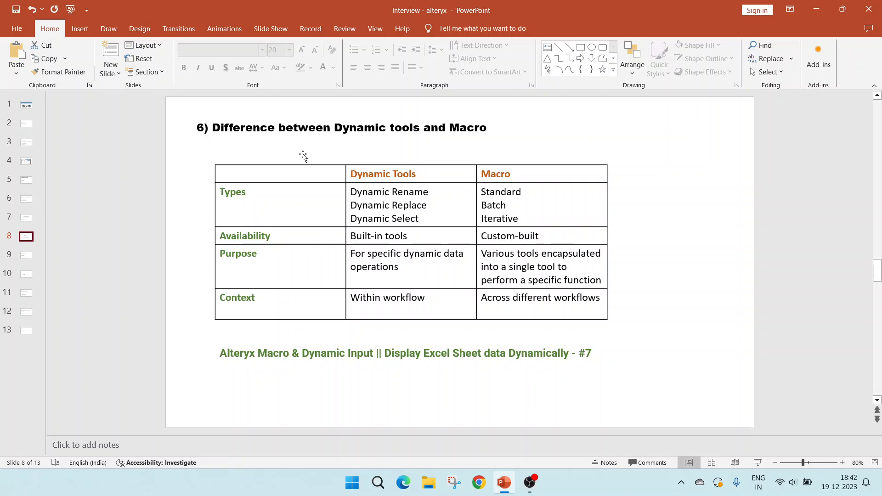
mouse_move(443, 217)
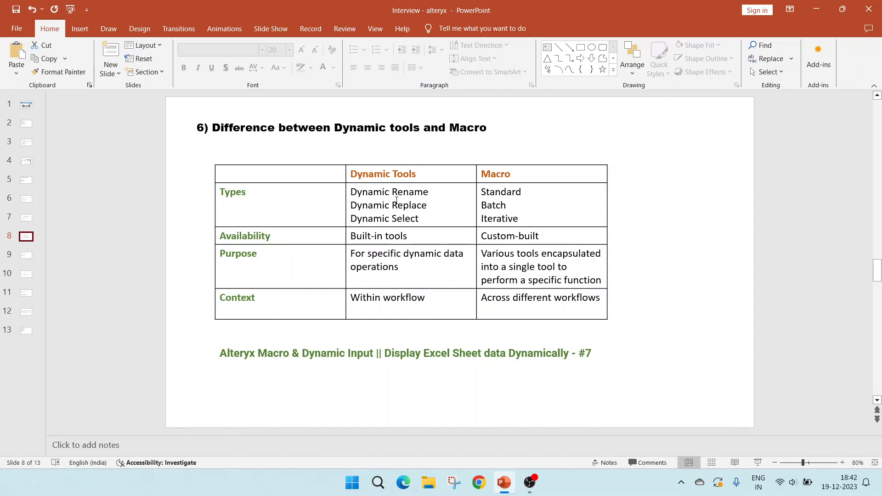
mouse_move(302, 248)
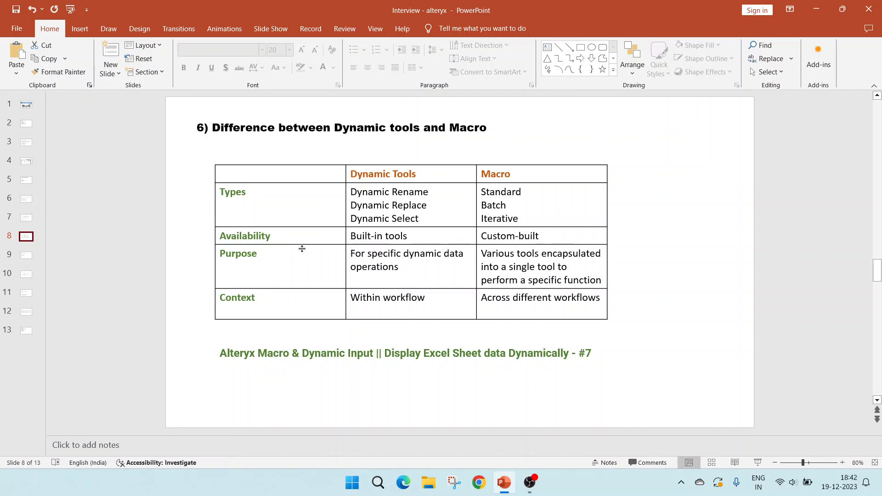
mouse_move(386, 239)
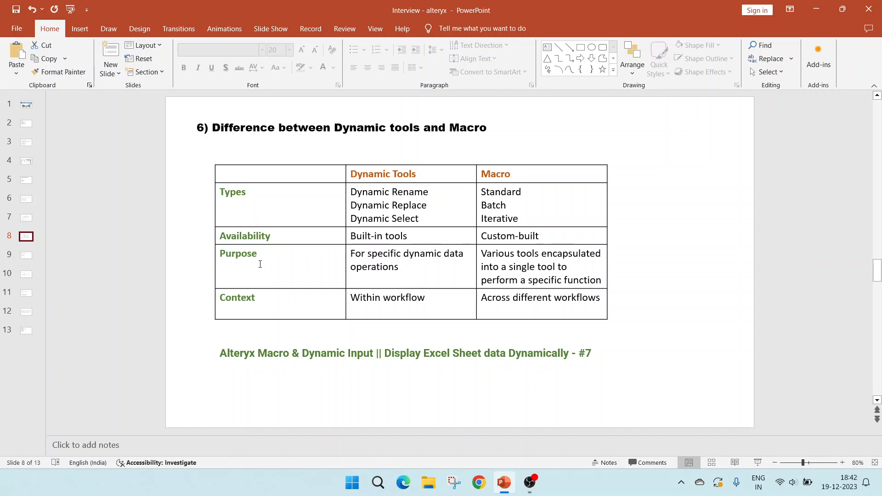
mouse_move(411, 270)
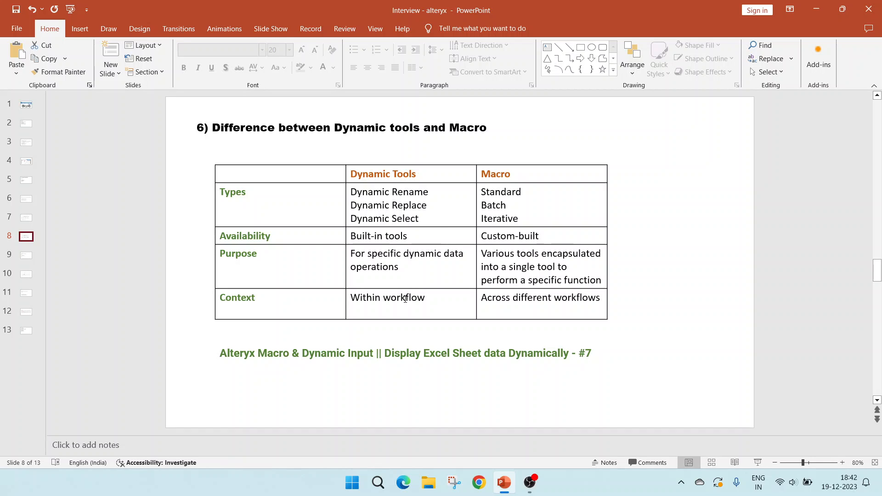
mouse_move(497, 309)
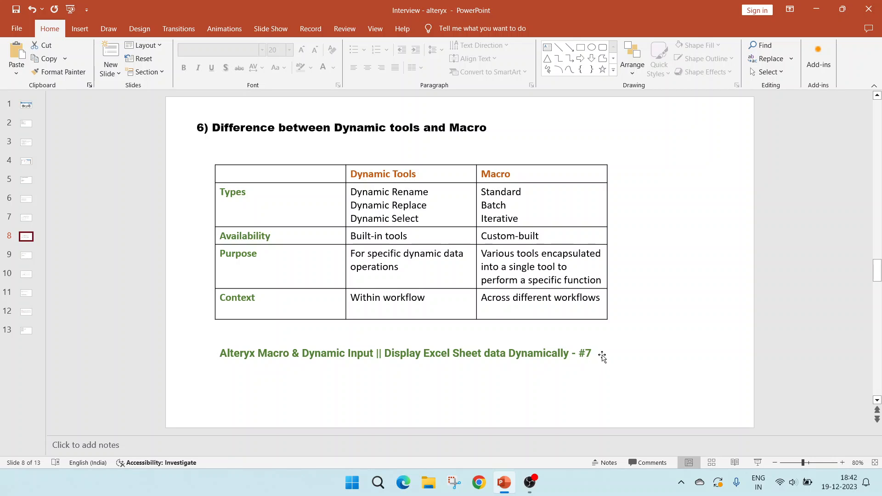
mouse_move(257, 365)
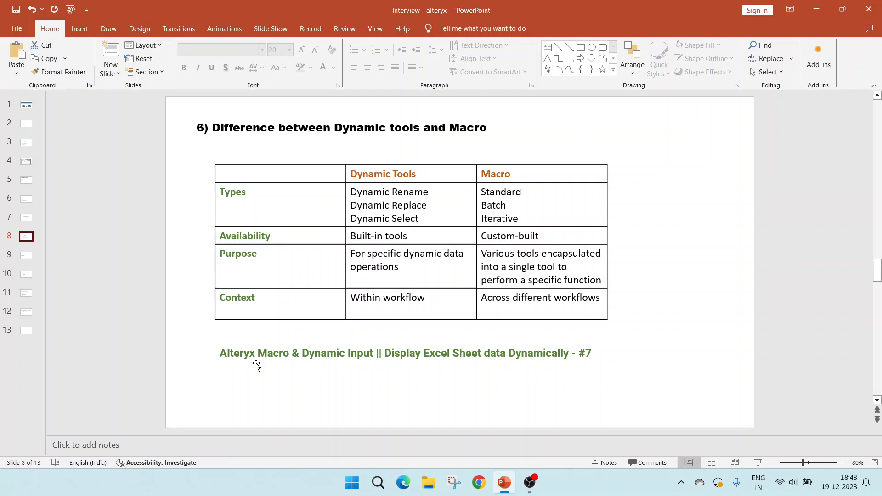
mouse_move(280, 376)
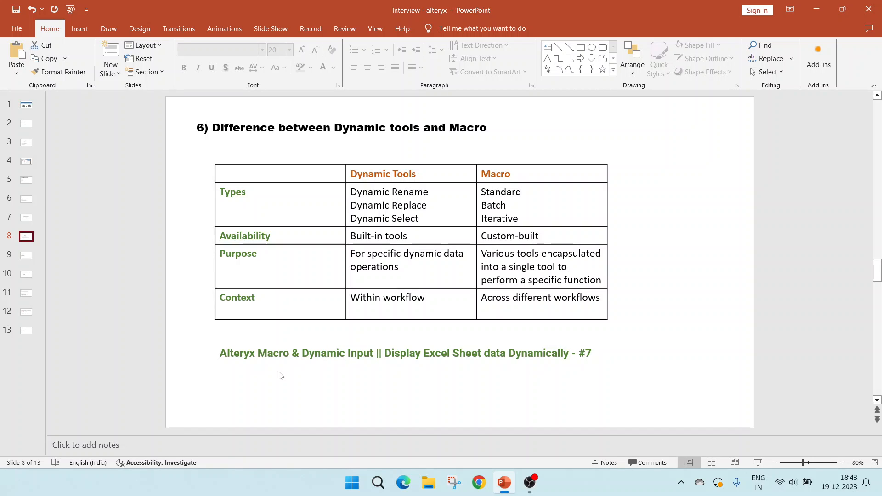
mouse_move(446, 364)
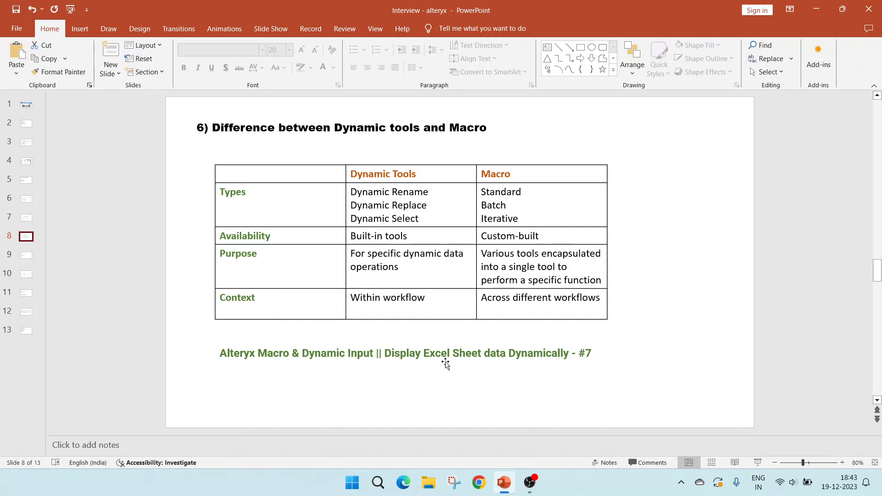
mouse_move(505, 363)
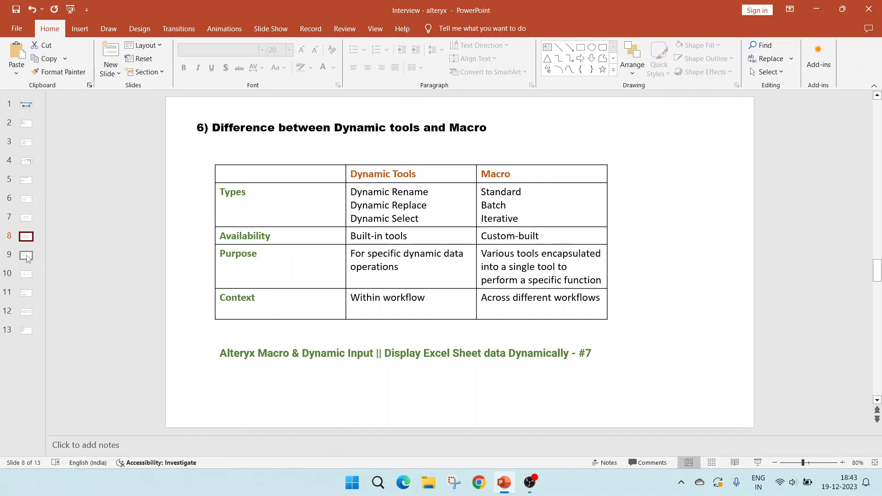
Display slide 9 on the RegEx tool's Replace, Tokenize, Parse and Match methods
click(26, 256)
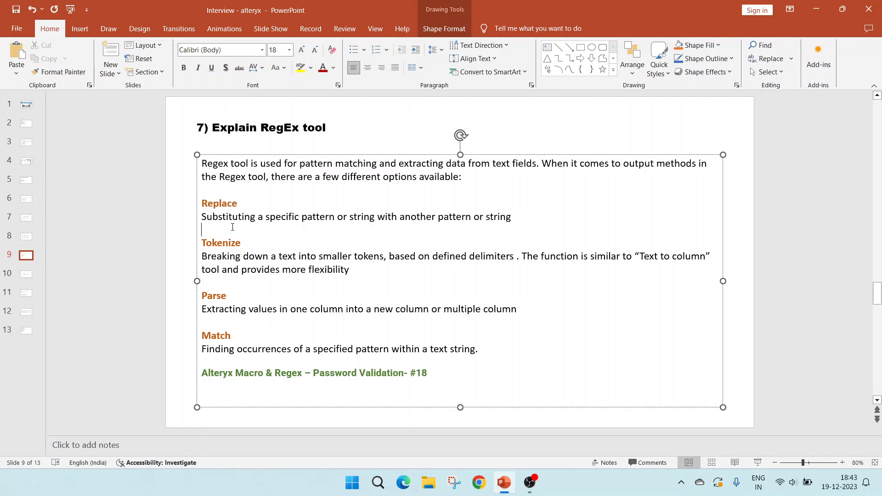
mouse_move(178, 242)
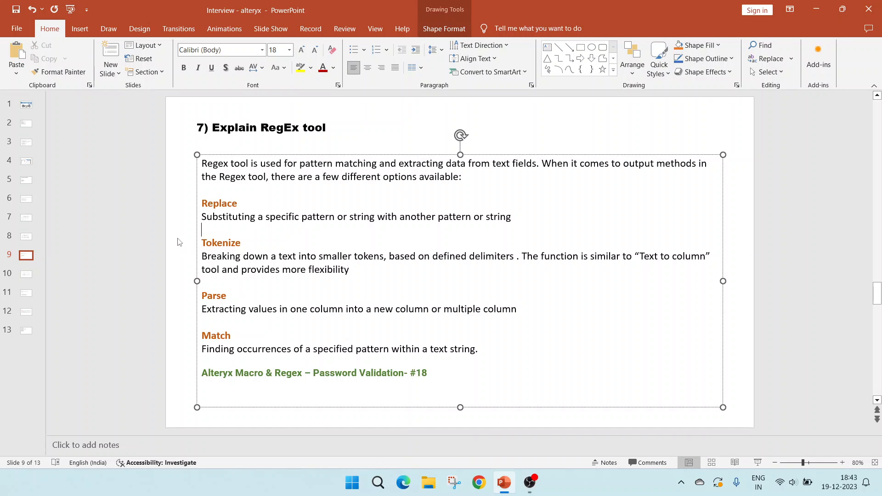
click(177, 242)
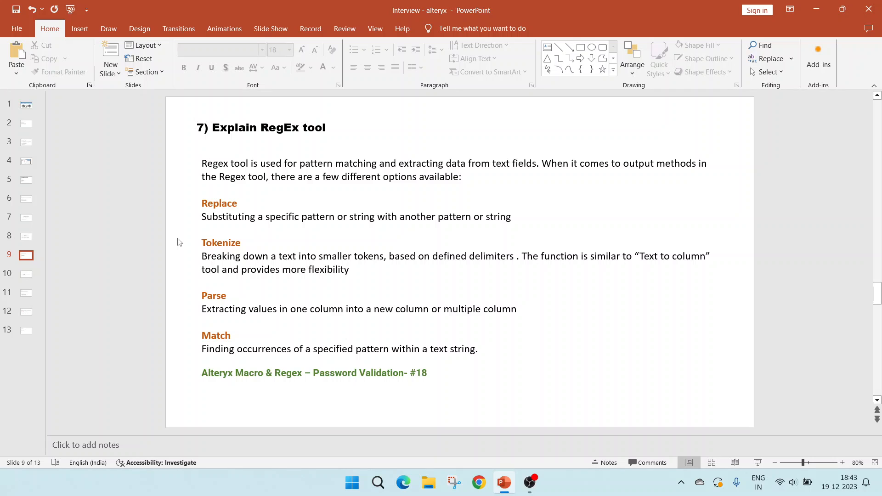
mouse_move(219, 274)
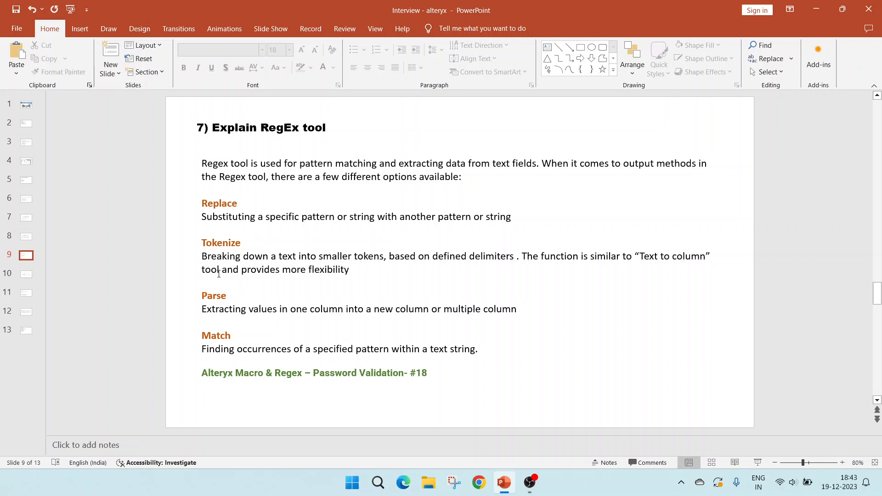
mouse_move(368, 259)
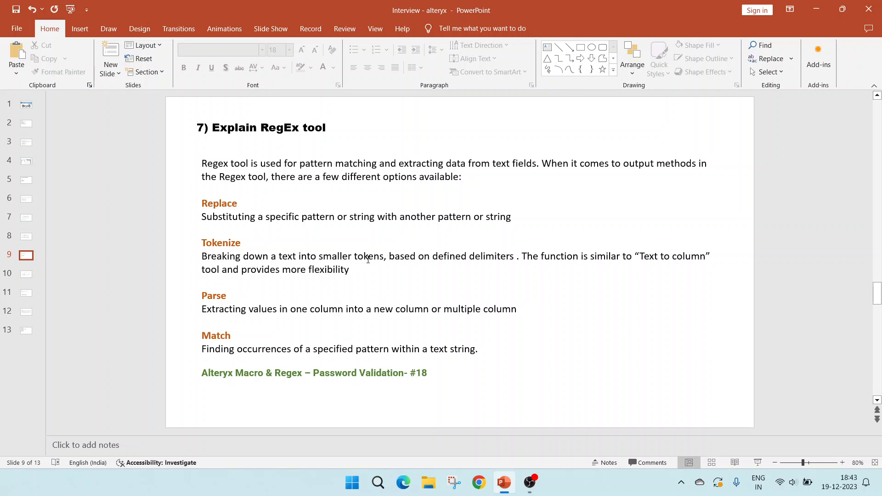
mouse_move(461, 263)
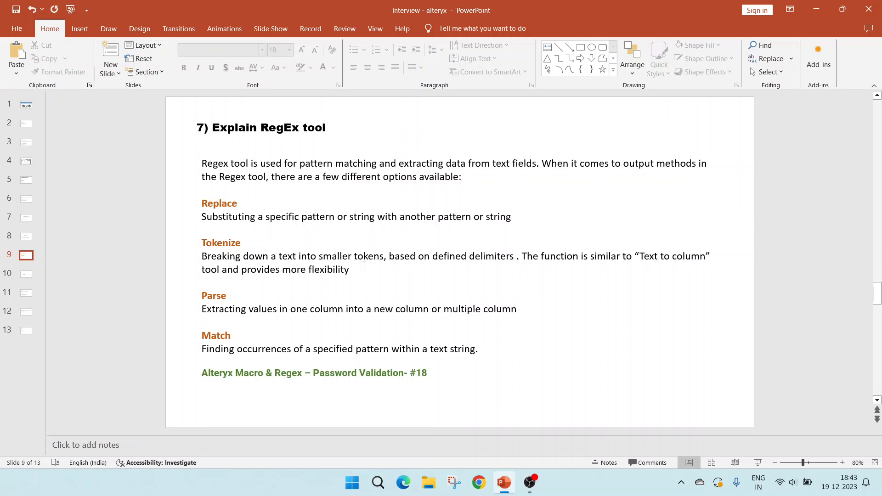
mouse_move(275, 323)
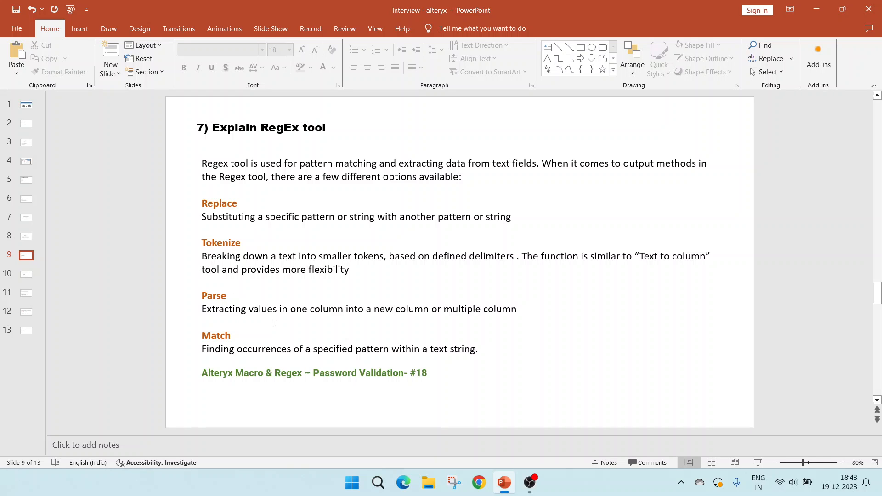
mouse_move(331, 312)
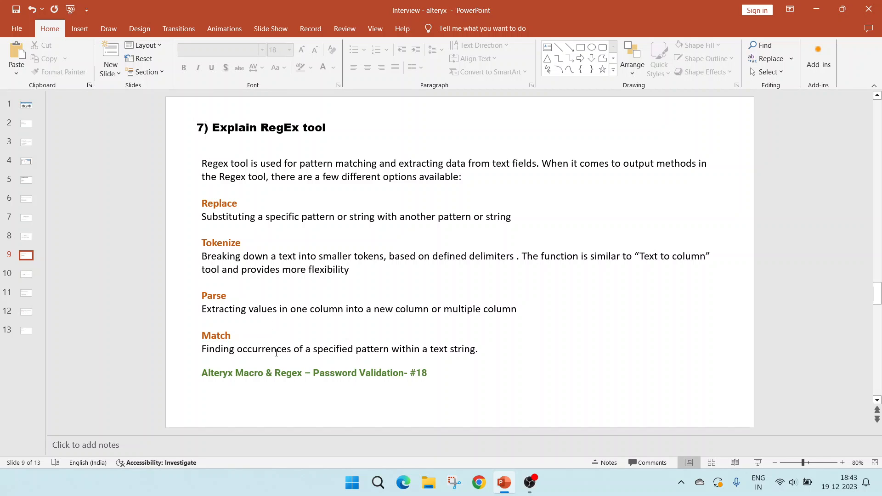
mouse_move(322, 363)
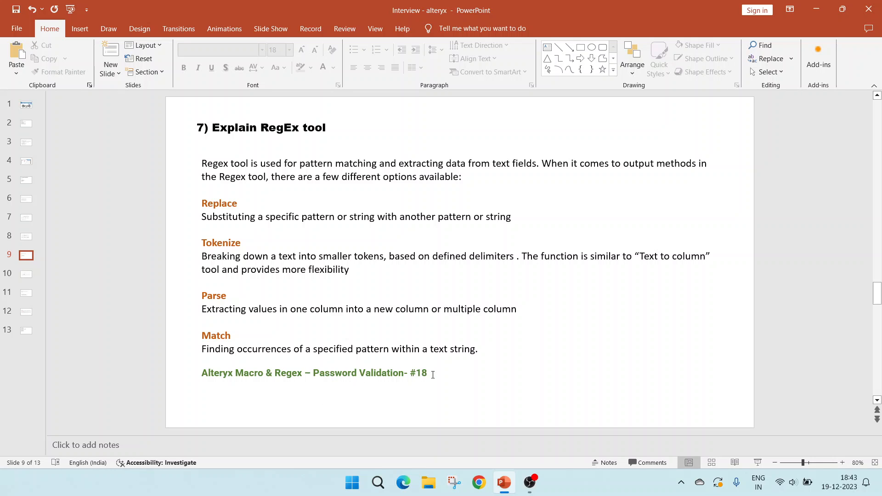
mouse_move(286, 380)
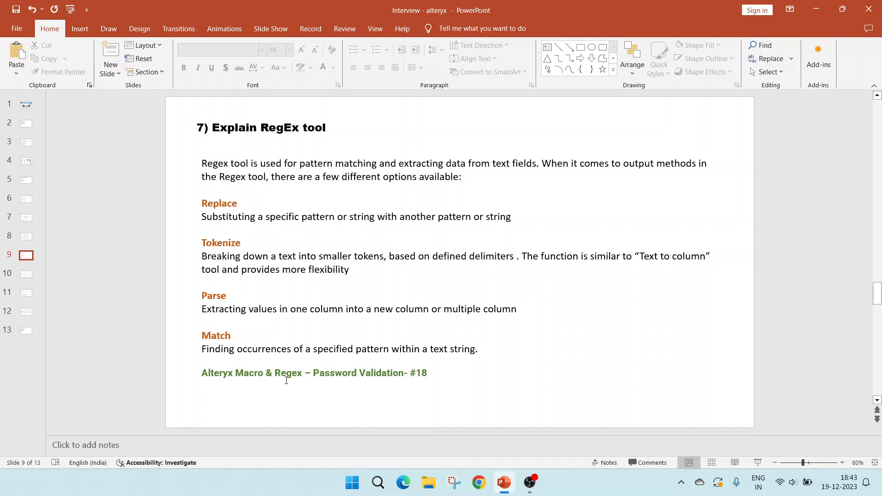
mouse_move(354, 381)
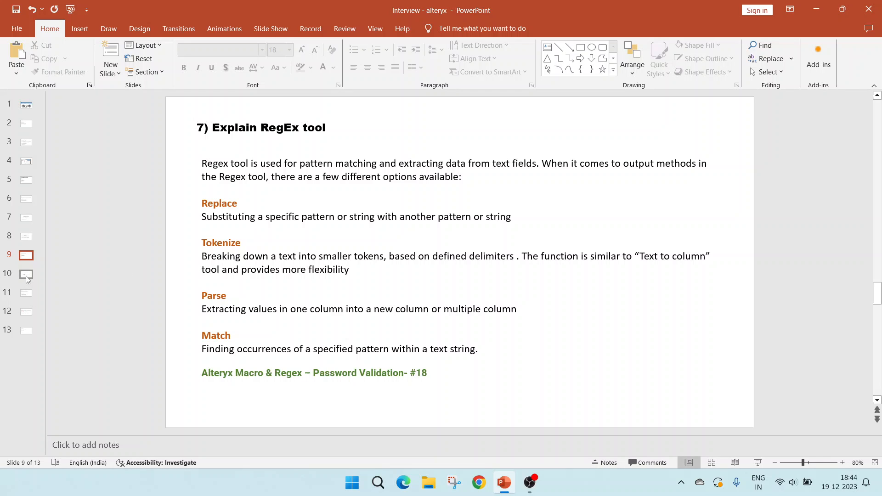
Show slide 10, the Crosstab versus Transpose purpose and usage table
click(26, 274)
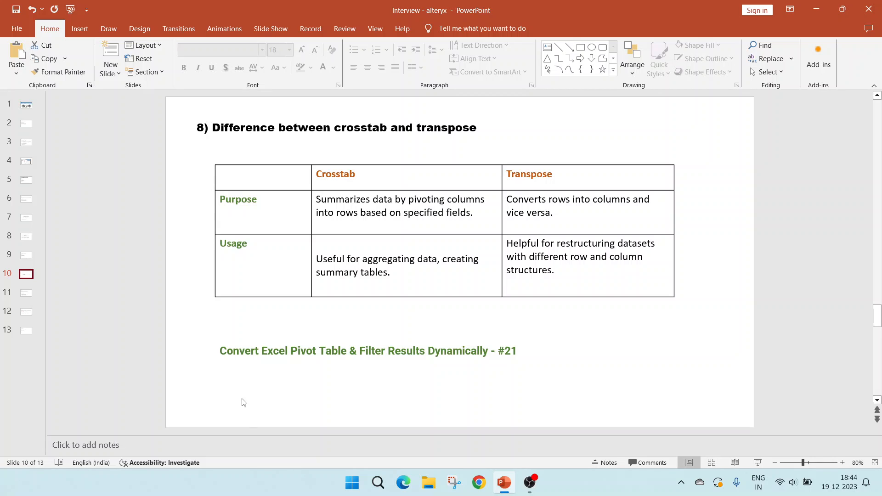
mouse_move(353, 276)
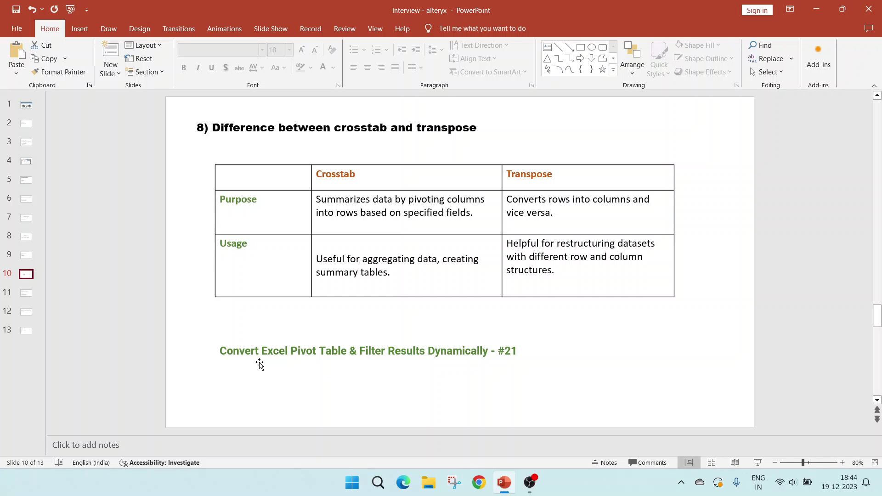
mouse_move(354, 370)
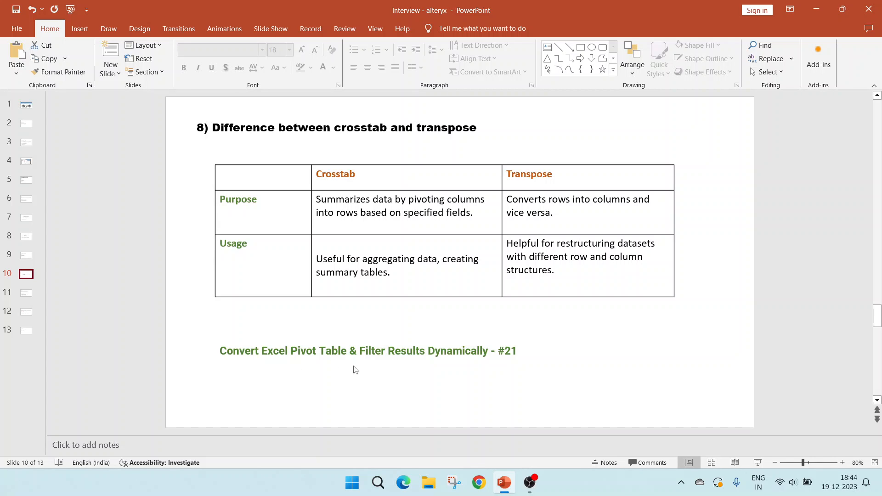
mouse_move(324, 238)
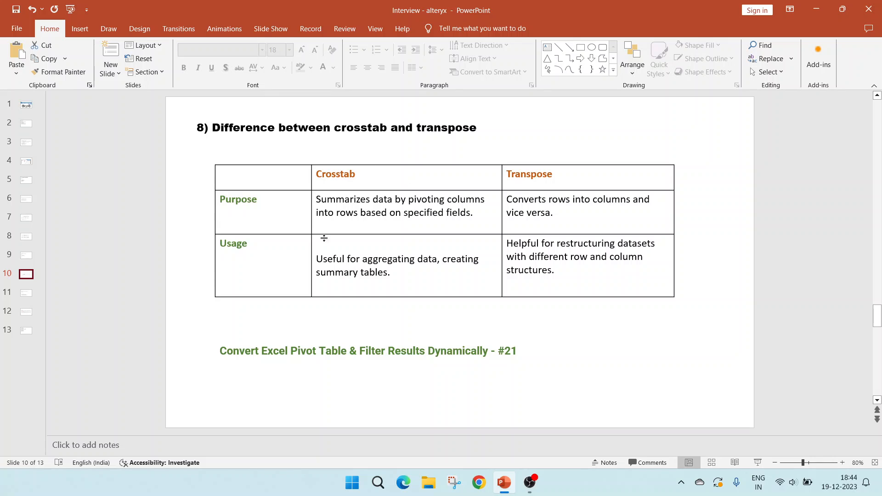
mouse_move(582, 272)
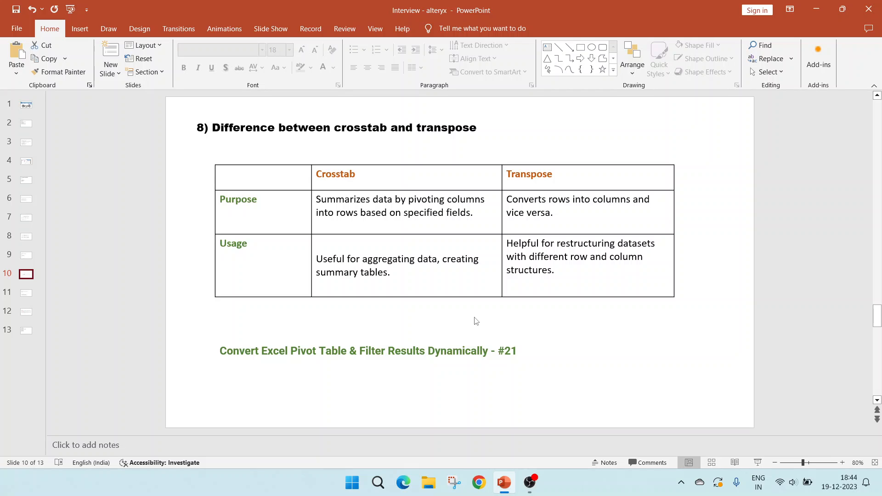
mouse_move(26, 295)
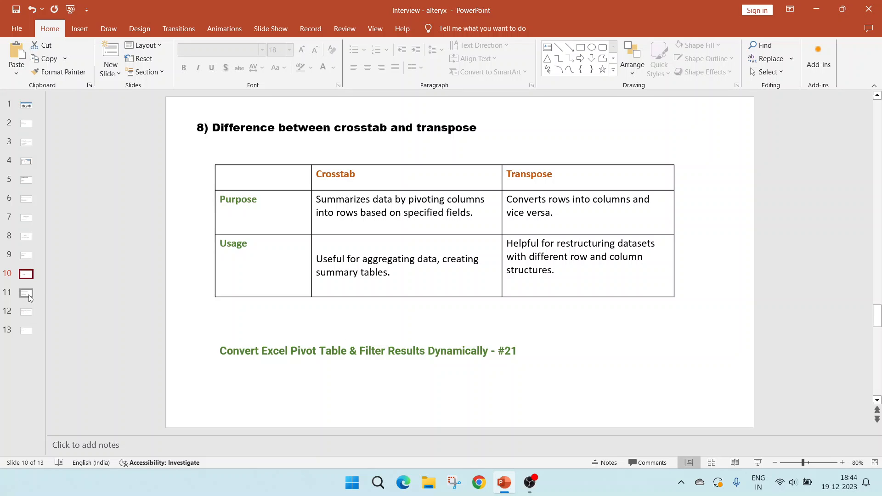
Display slide 11 on Reporting tools: report elements, layout and output options
click(26, 293)
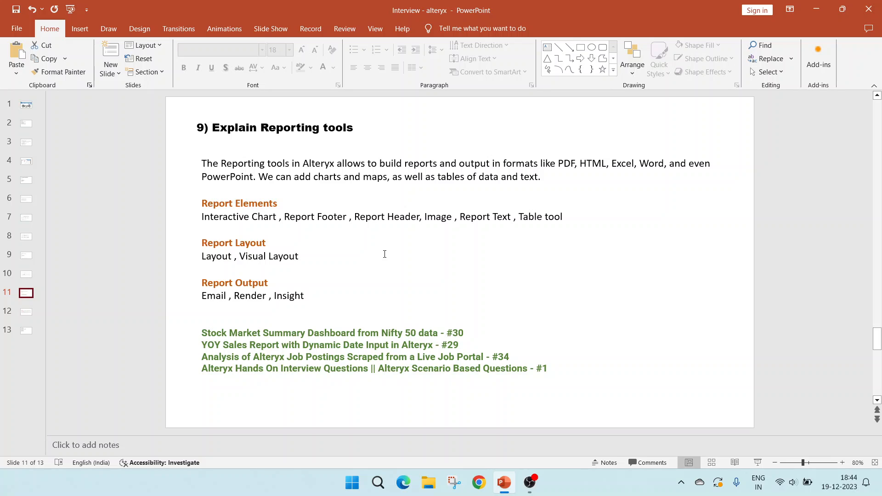
mouse_move(330, 193)
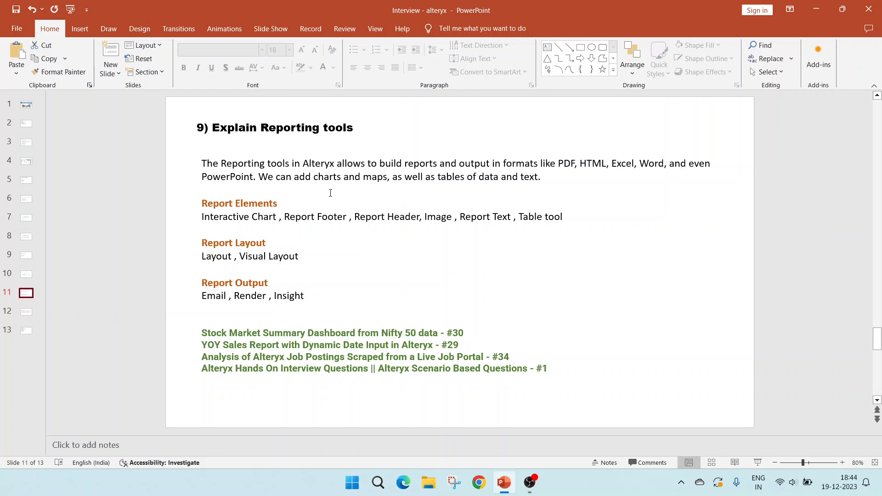
mouse_move(403, 176)
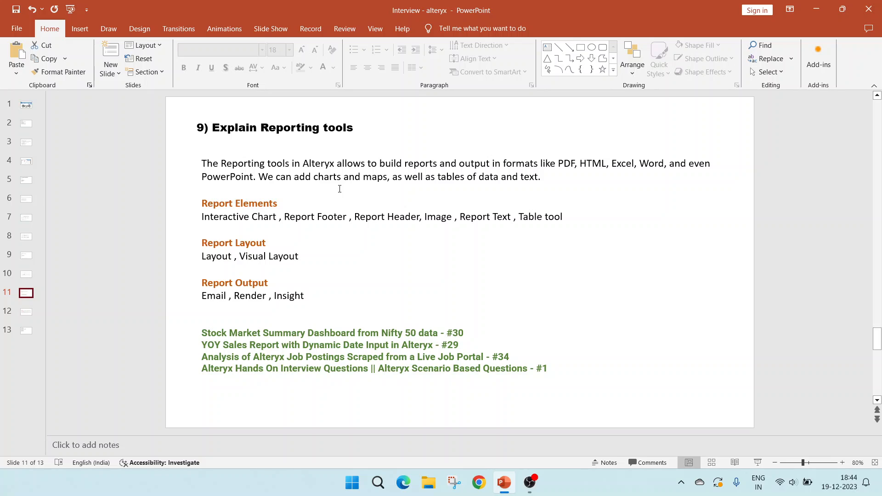
mouse_move(466, 186)
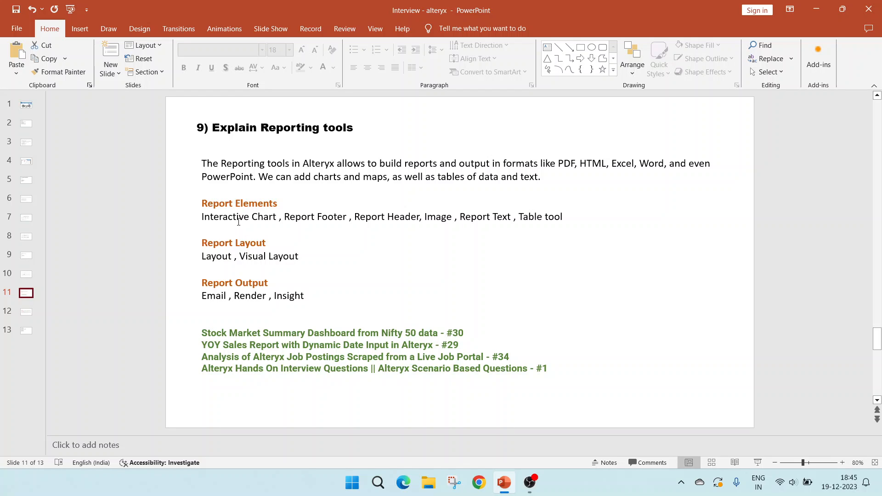
mouse_move(328, 226)
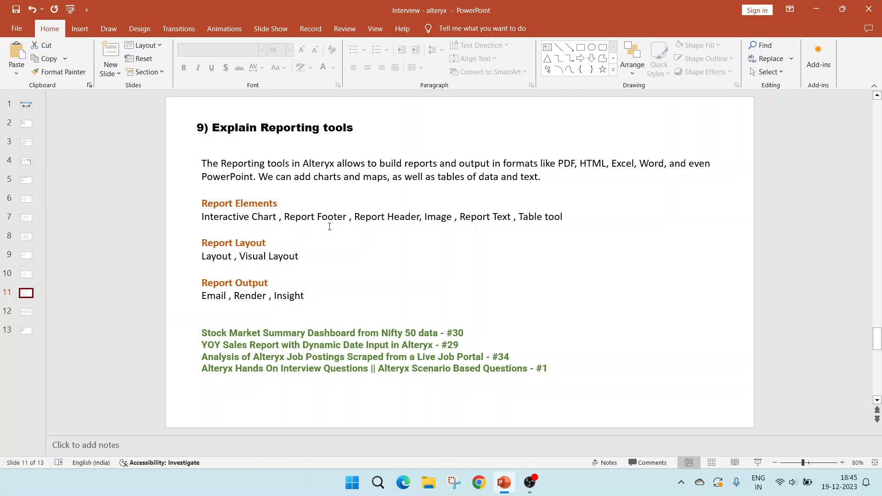
mouse_move(494, 226)
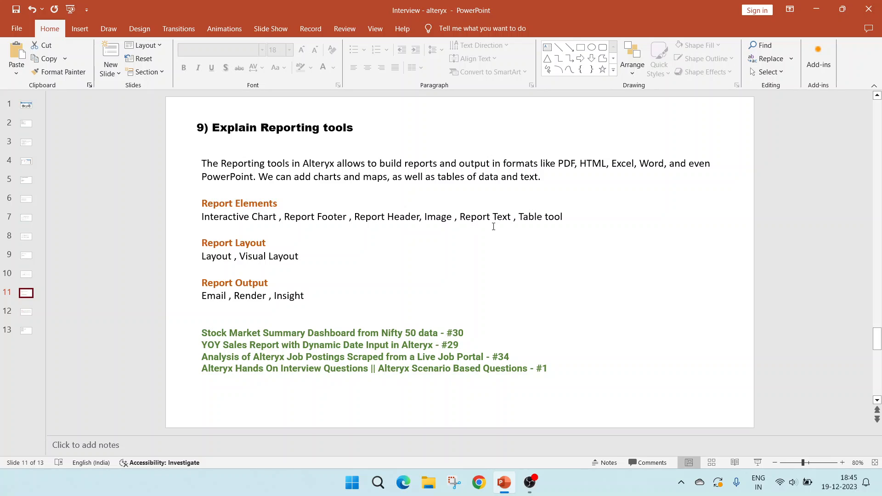
mouse_move(559, 227)
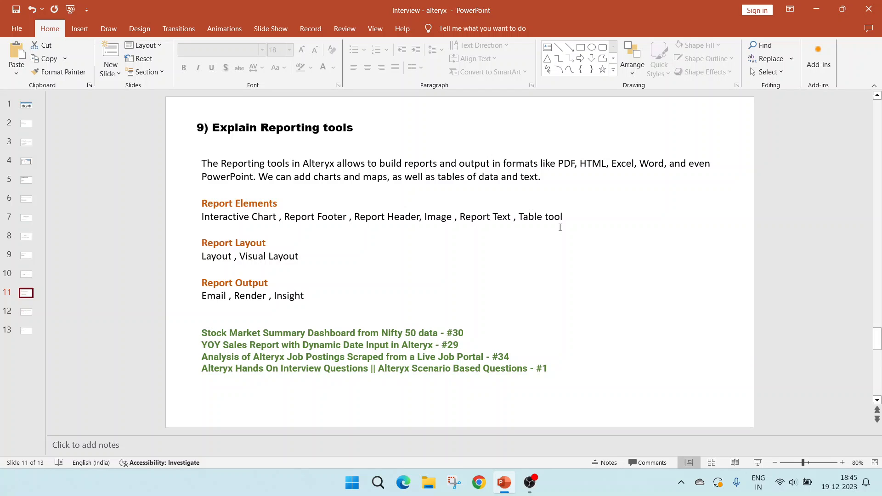
mouse_move(291, 251)
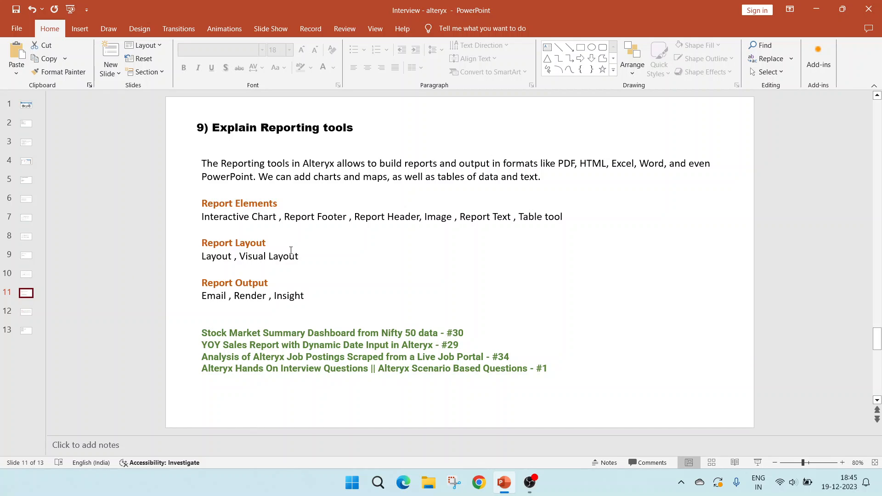
mouse_move(273, 283)
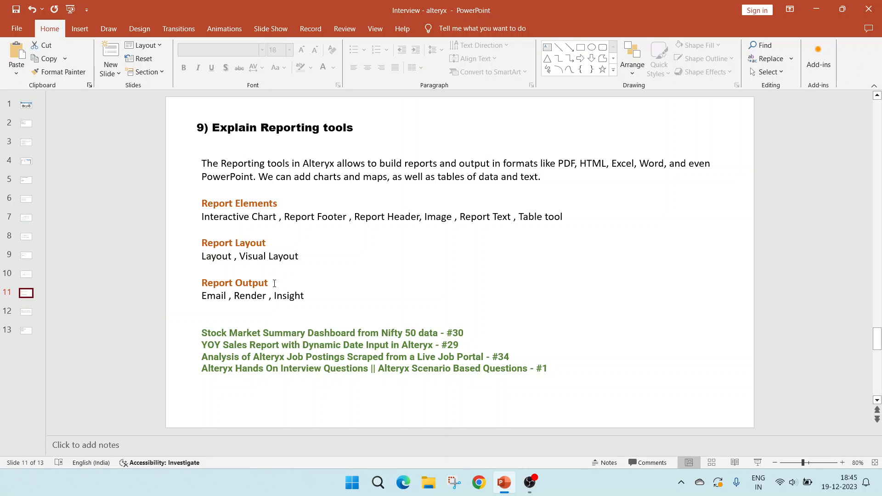
mouse_move(215, 295)
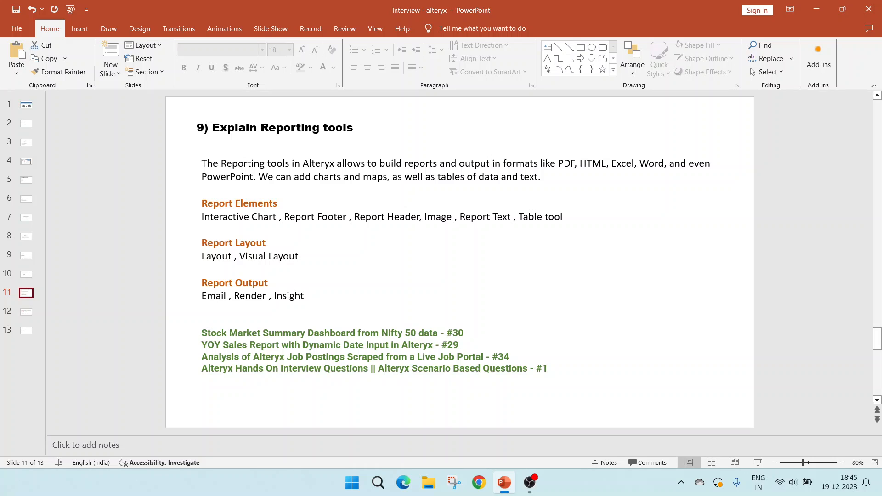
mouse_move(343, 344)
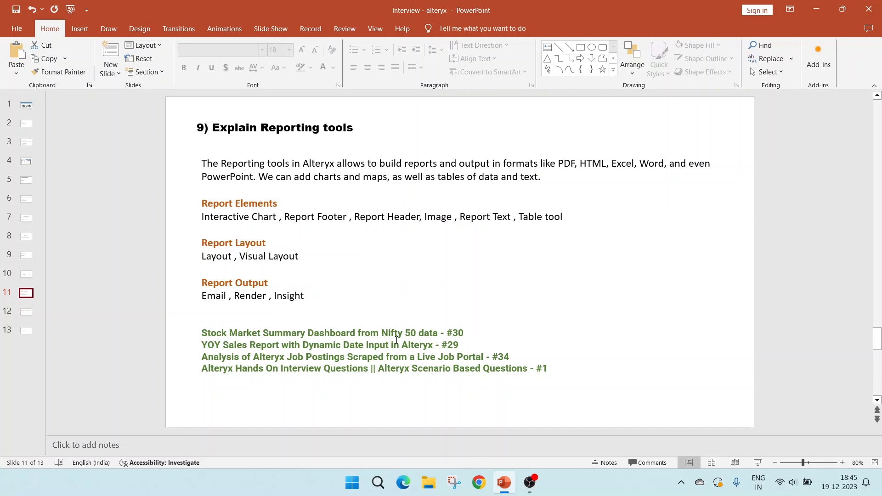
mouse_move(416, 343)
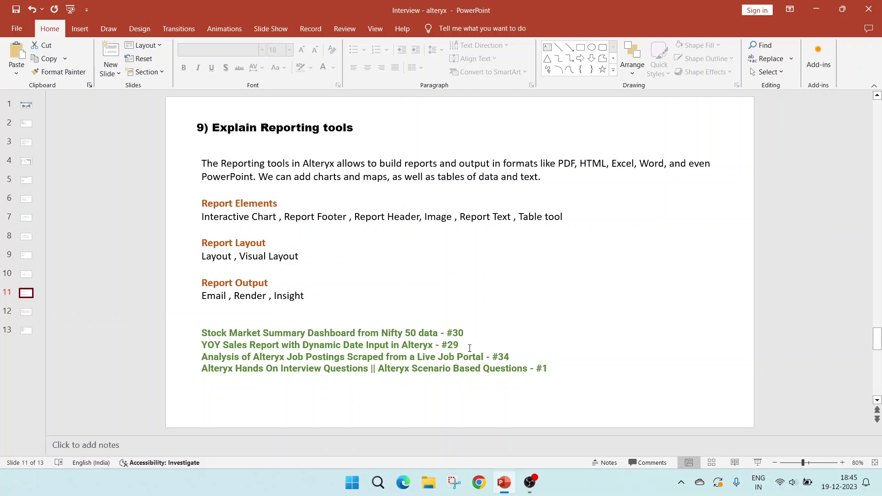
mouse_move(434, 332)
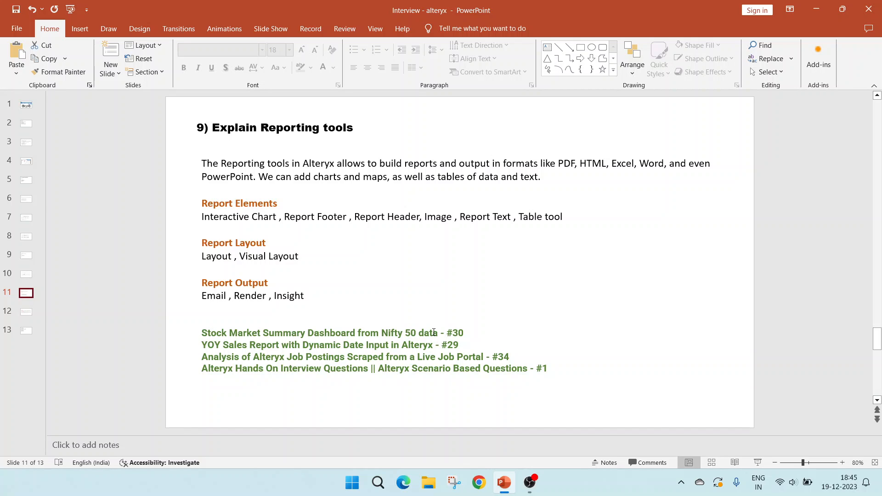
mouse_move(473, 351)
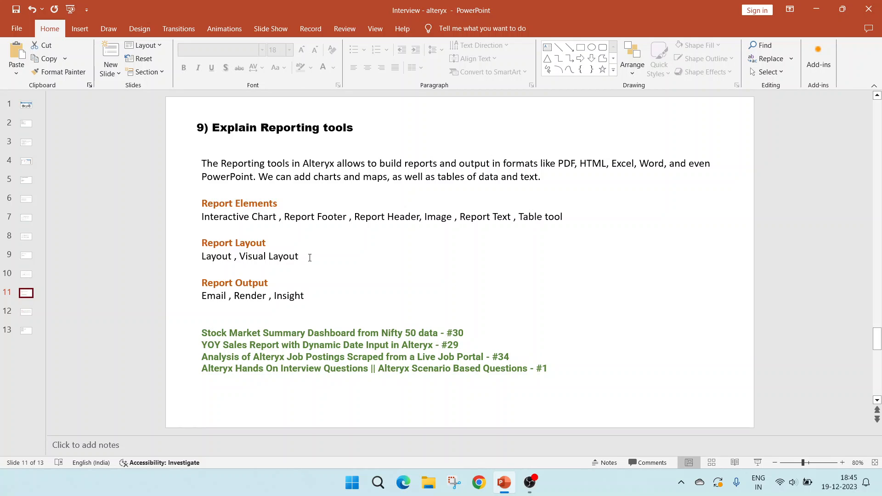
mouse_move(512, 351)
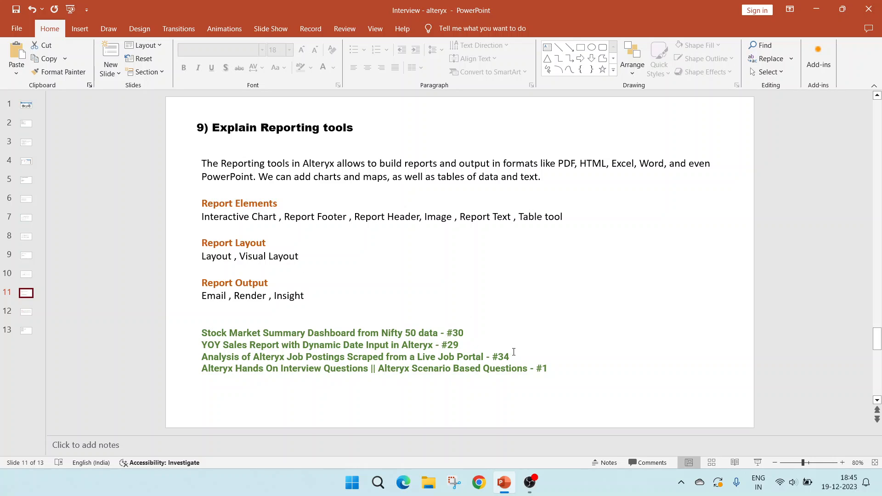
mouse_move(293, 351)
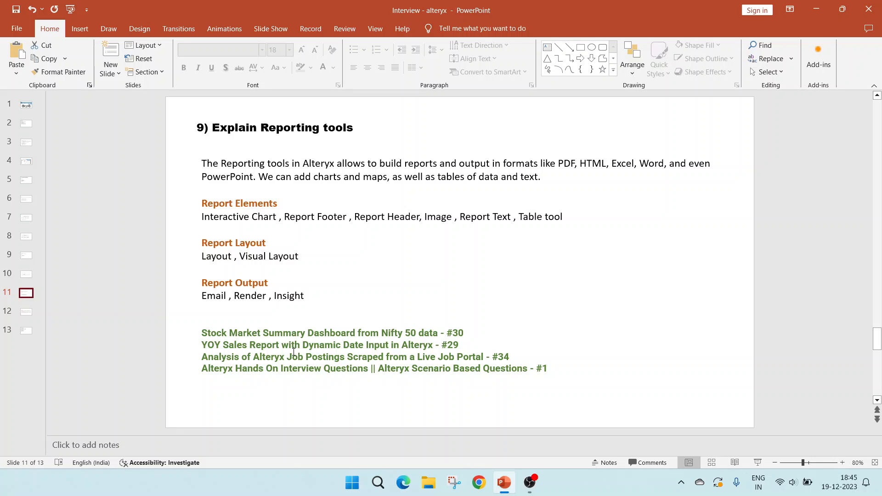
mouse_move(418, 356)
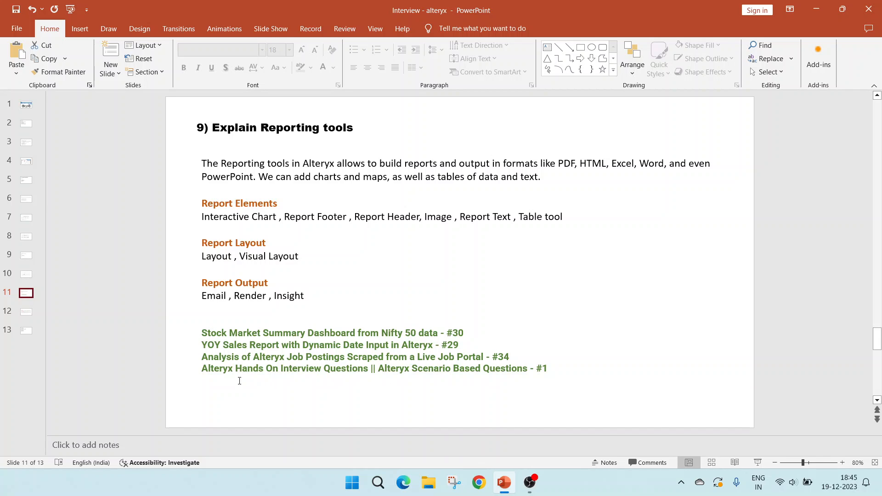
mouse_move(306, 375)
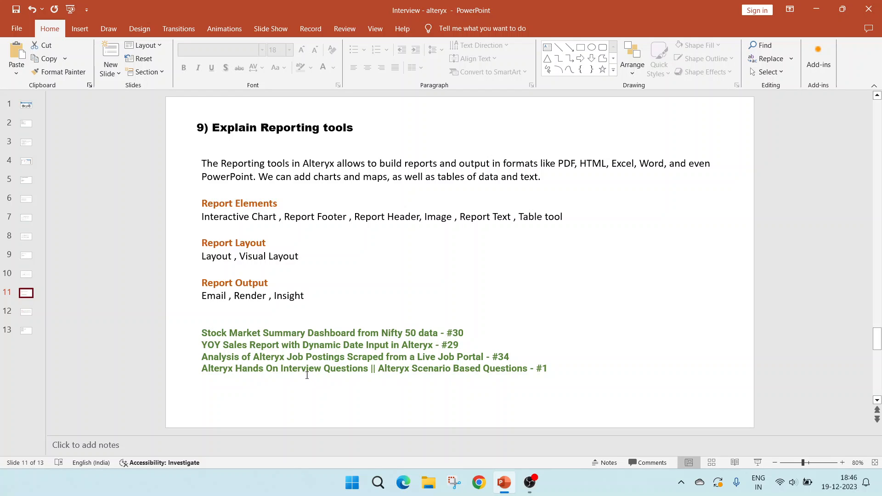
mouse_move(349, 295)
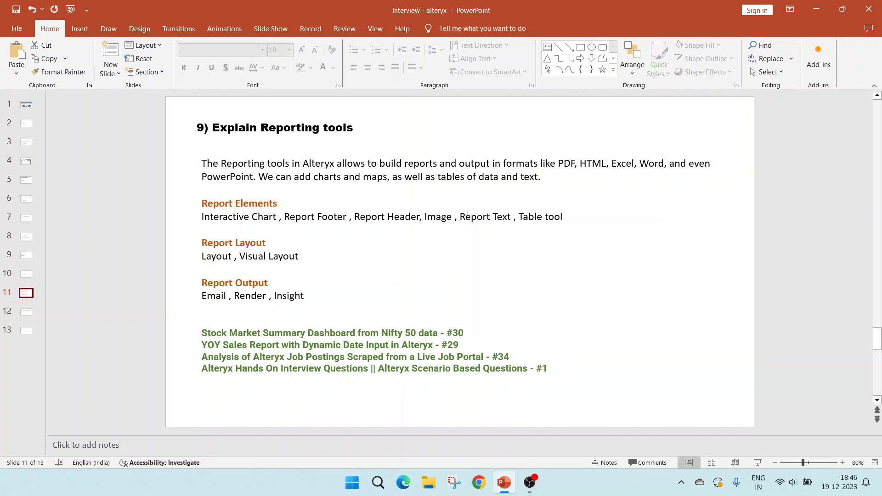
mouse_move(336, 372)
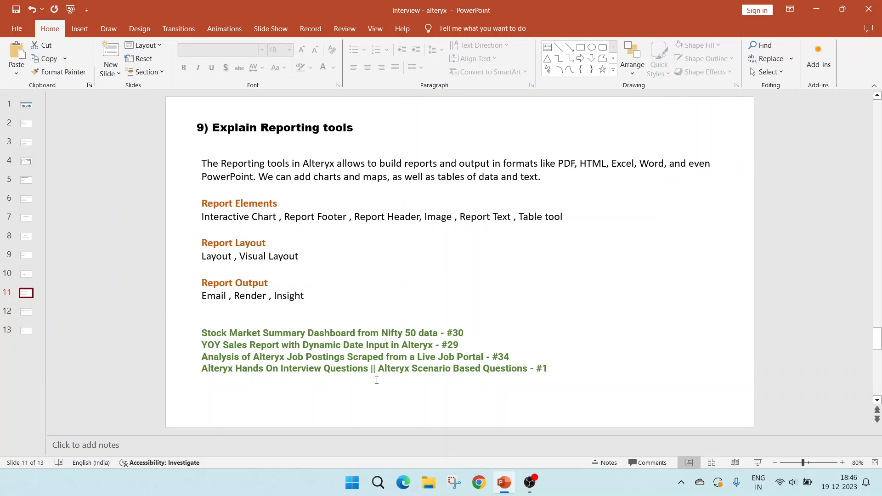
click(25, 312)
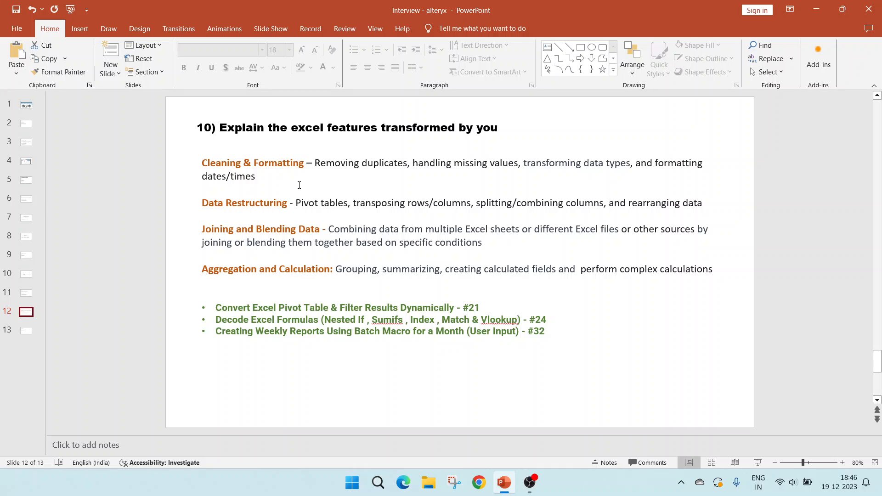
mouse_move(379, 184)
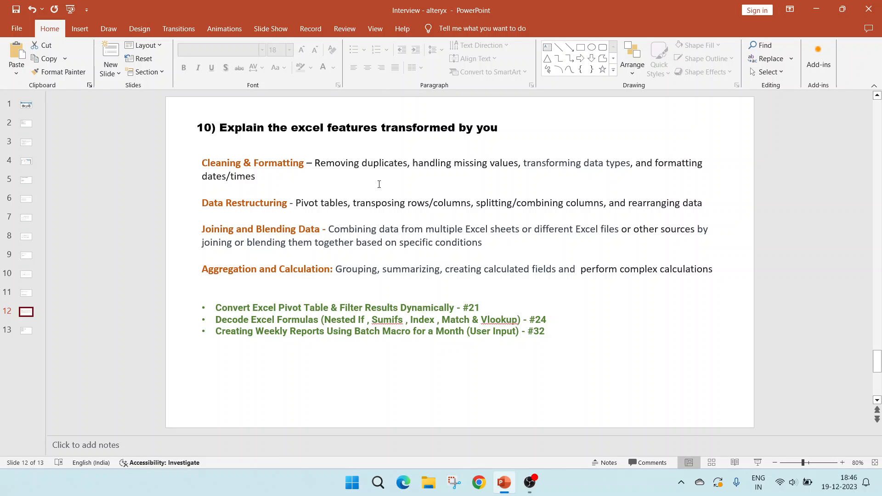
mouse_move(512, 190)
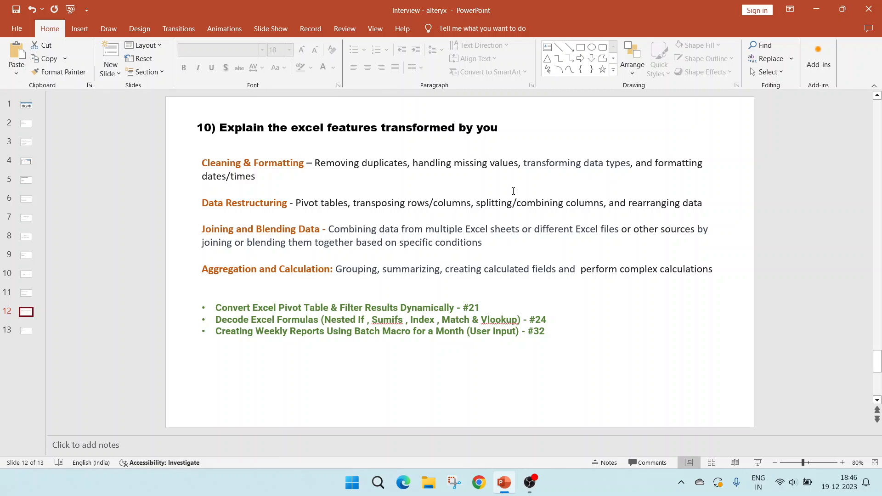
mouse_move(386, 167)
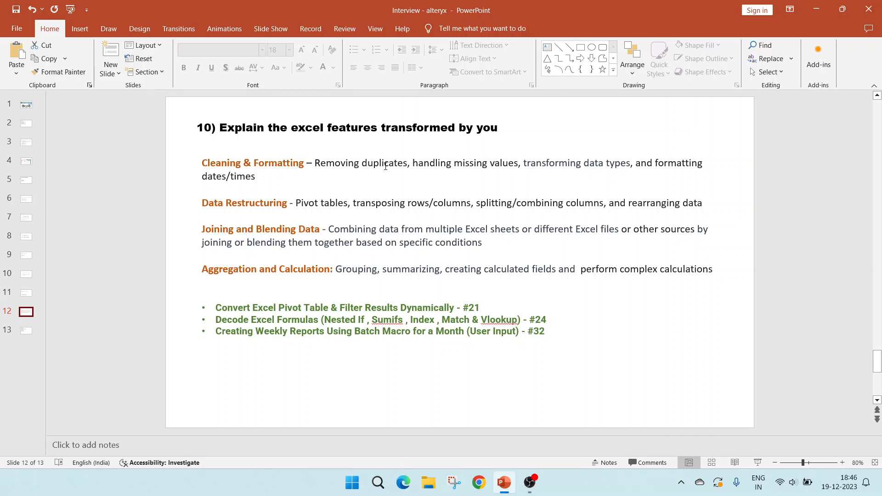
mouse_move(285, 196)
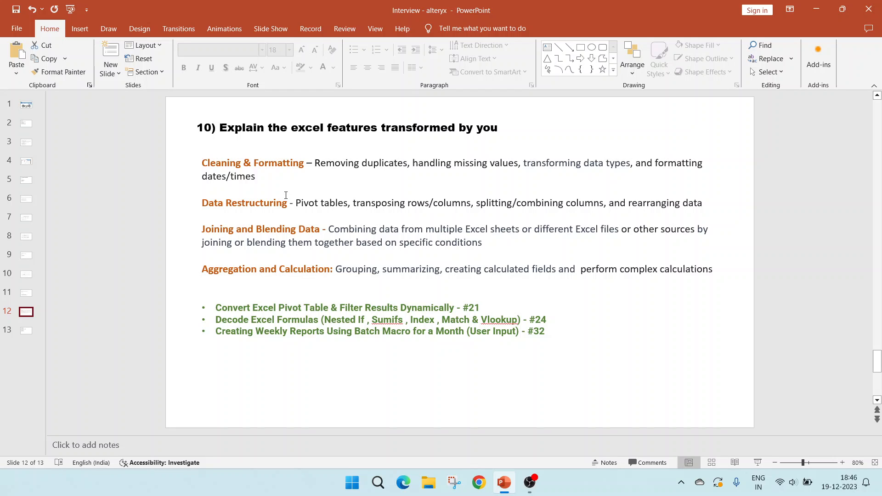
mouse_move(293, 214)
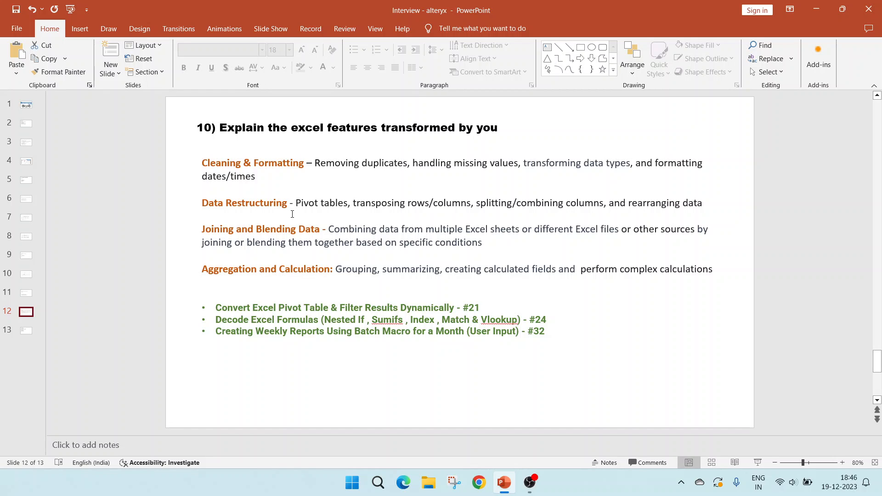
mouse_move(339, 225)
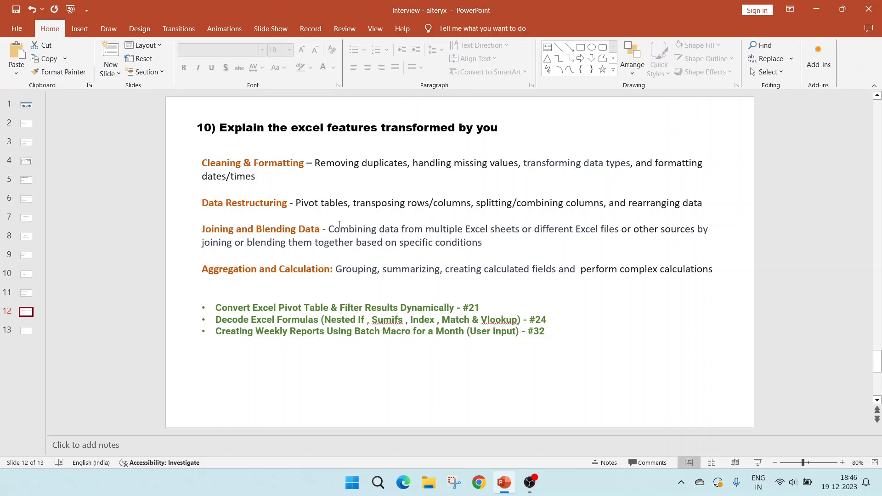
mouse_move(440, 211)
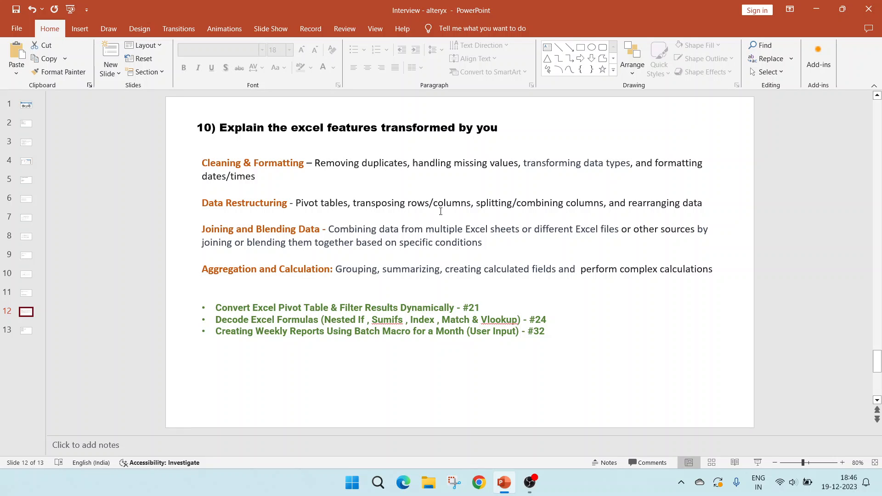
mouse_move(520, 218)
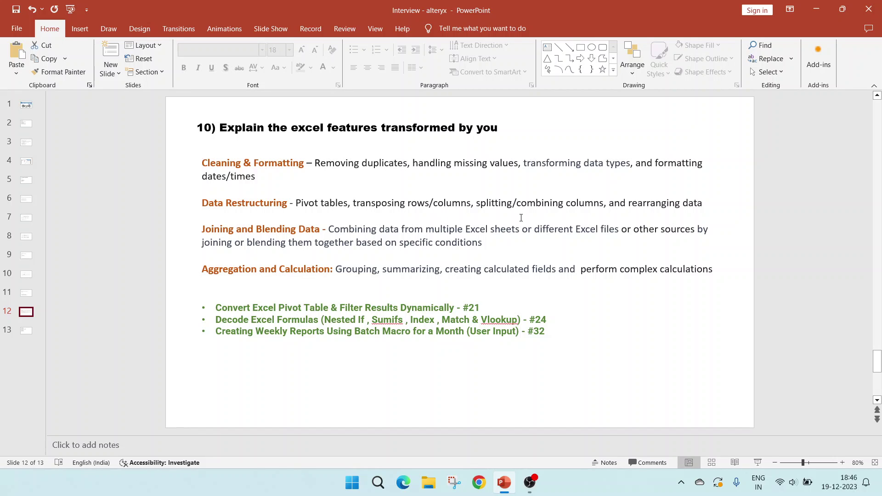
mouse_move(235, 218)
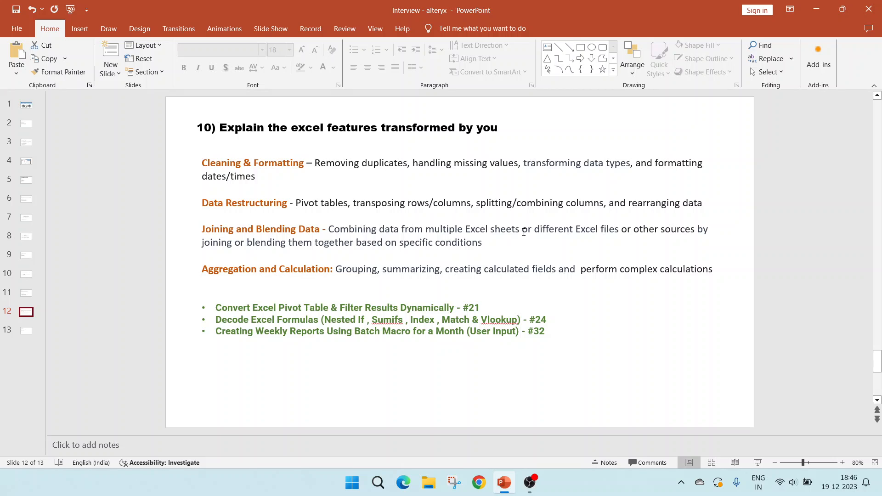
mouse_move(620, 239)
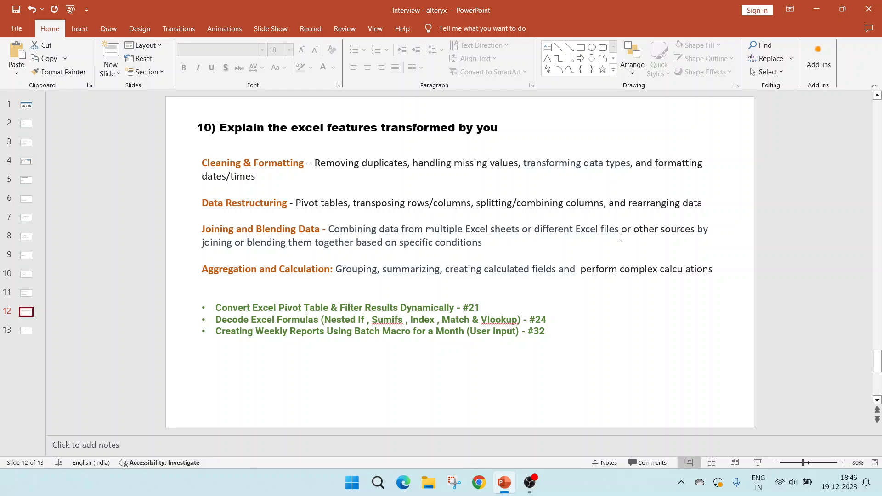
mouse_move(704, 237)
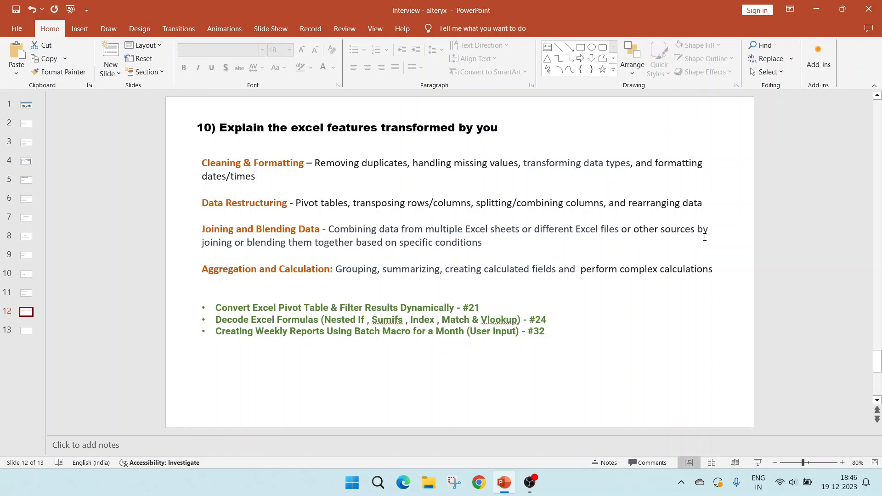
mouse_move(286, 251)
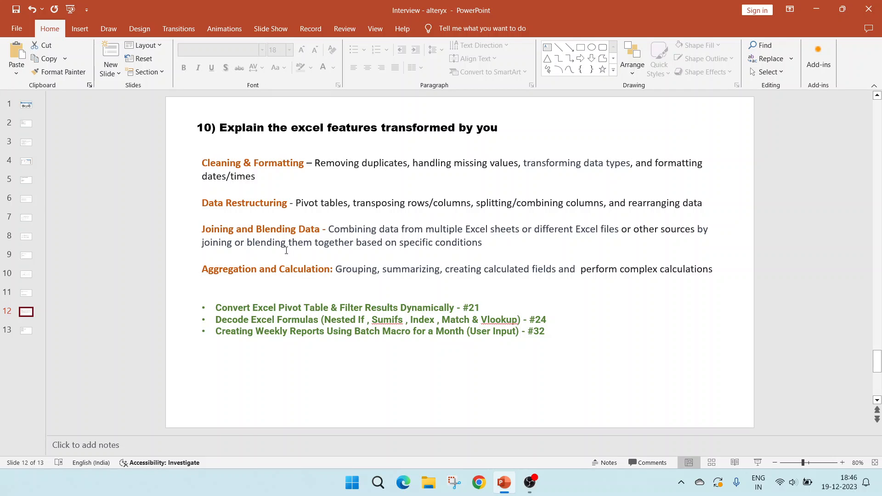
mouse_move(346, 255)
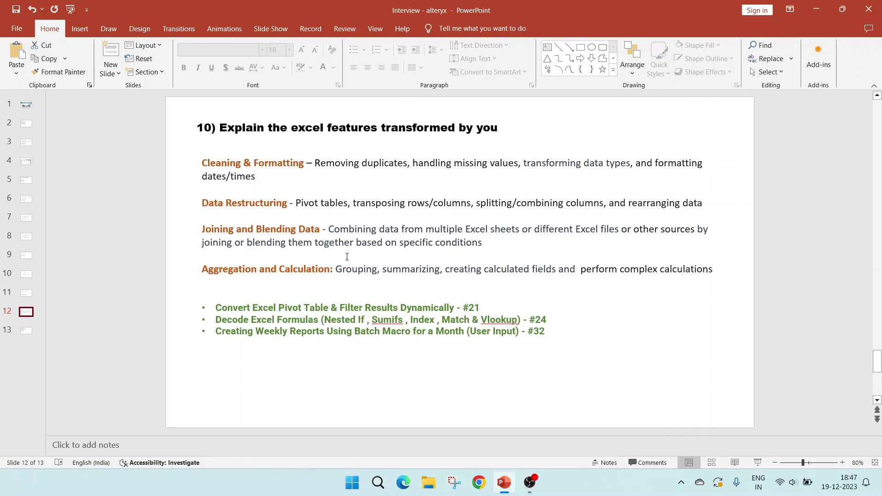
mouse_move(281, 284)
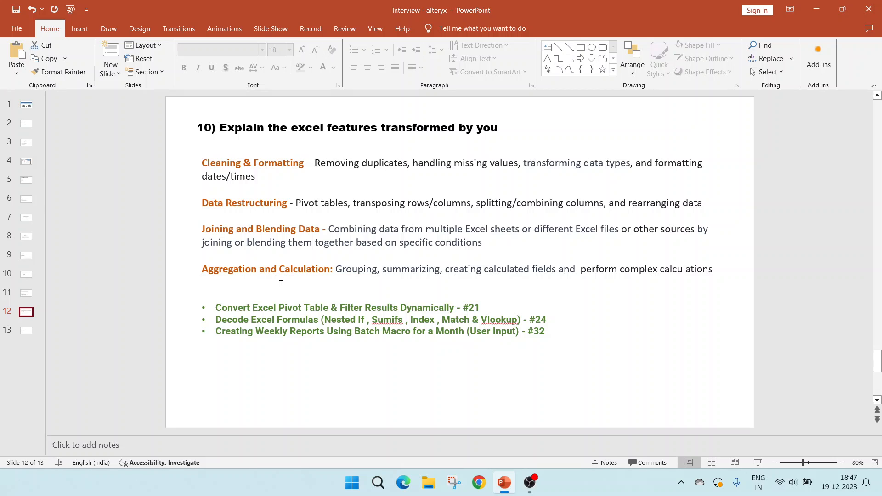
mouse_move(376, 287)
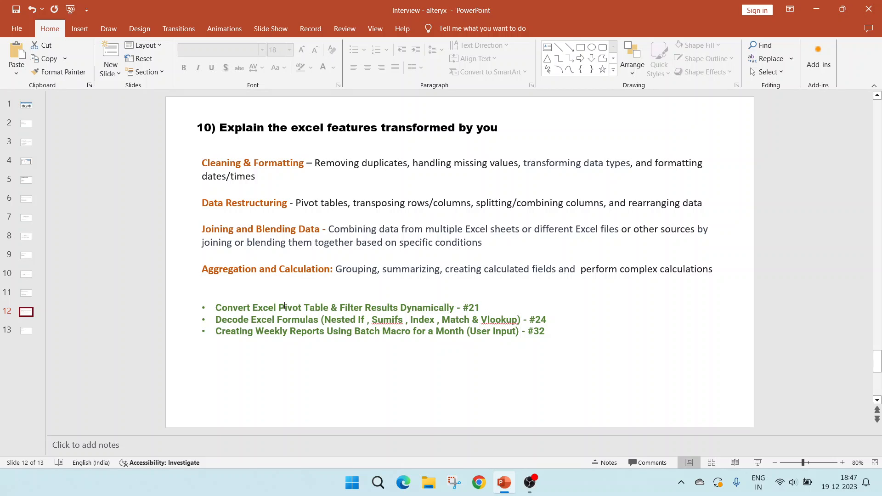
mouse_move(364, 308)
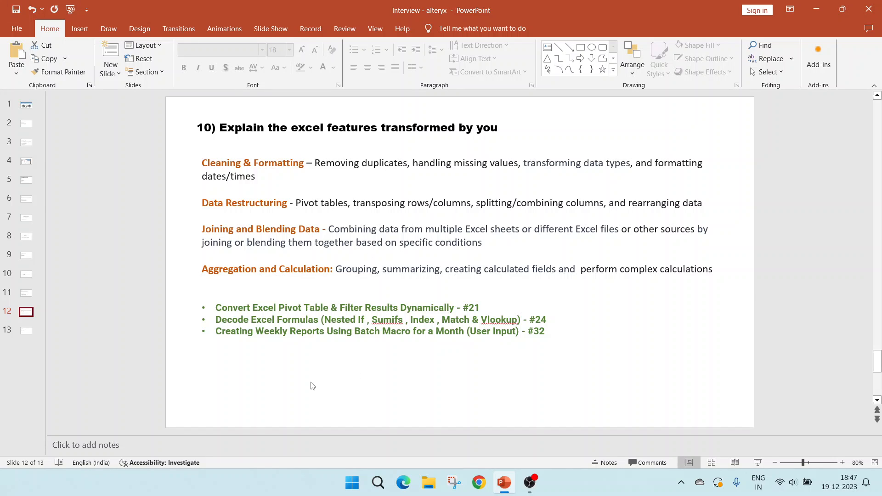
mouse_move(460, 329)
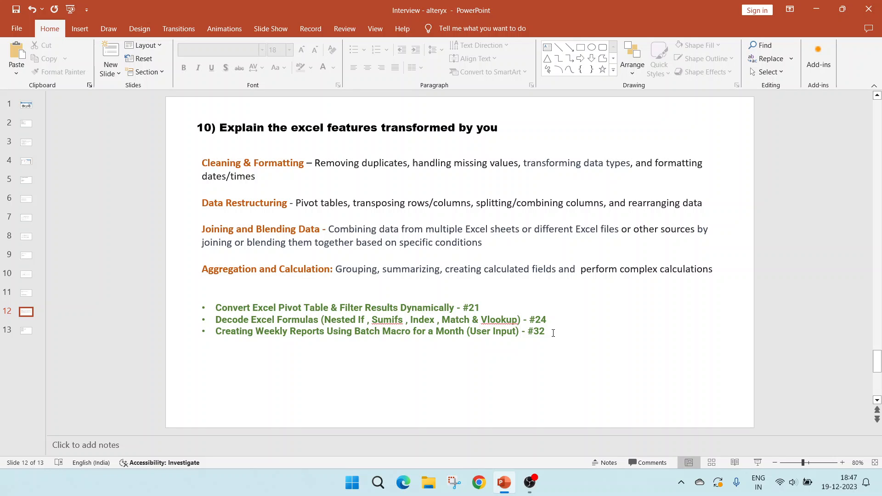
mouse_move(318, 344)
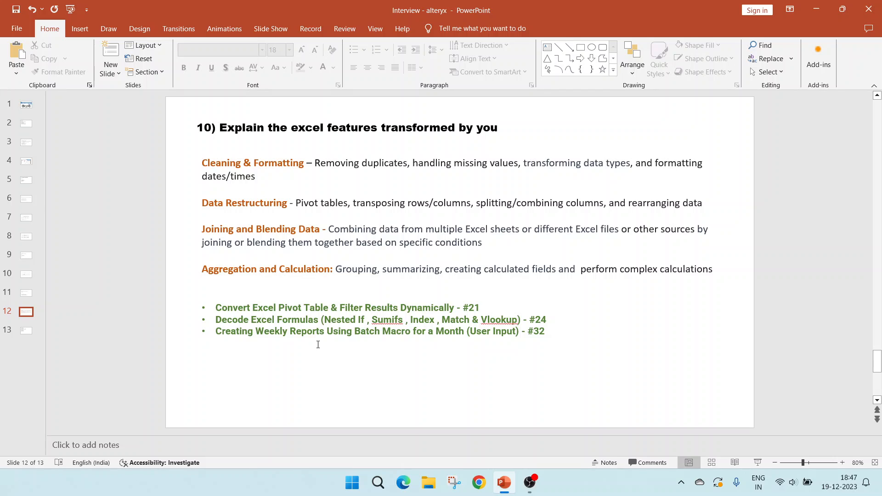
mouse_move(288, 348)
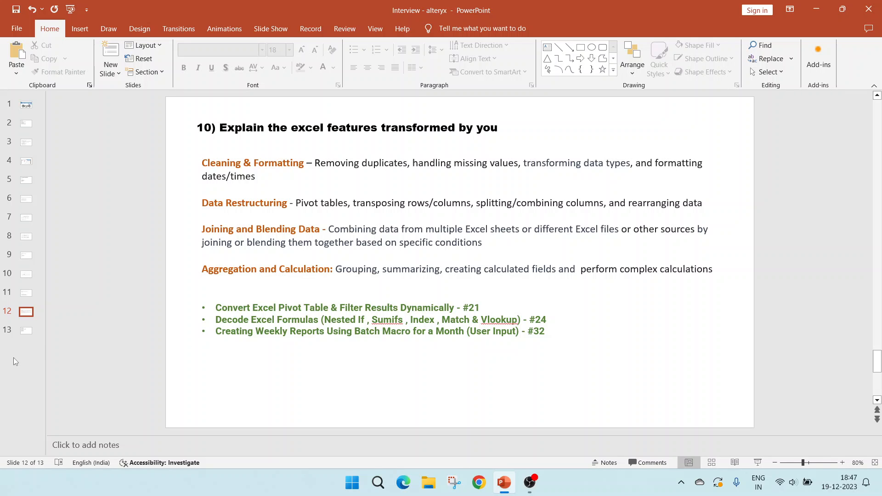
click(26, 330)
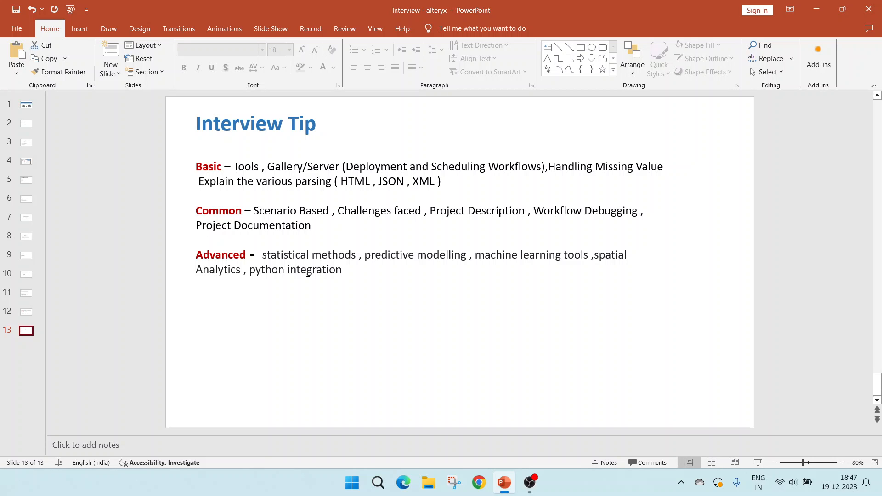
On the Interview Tip slide, delete the 'Explain the various parsing' HTML/JSON/XML line from Basic topics
click(342, 269)
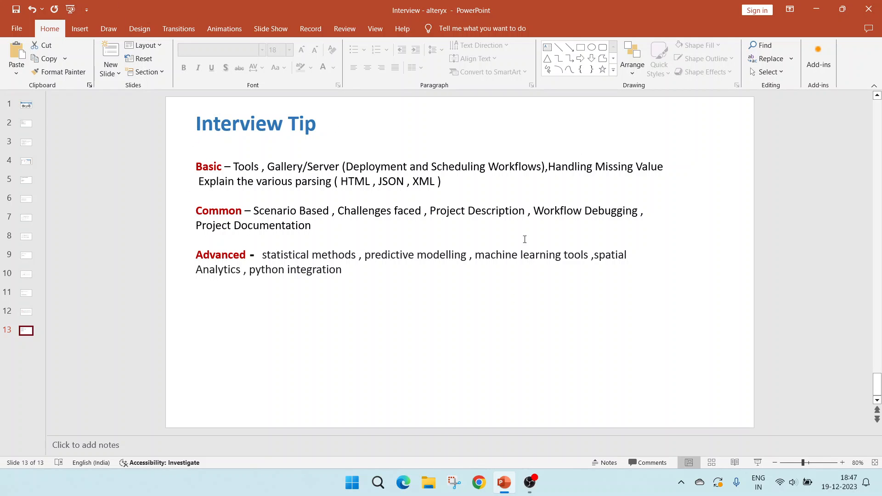
mouse_move(253, 175)
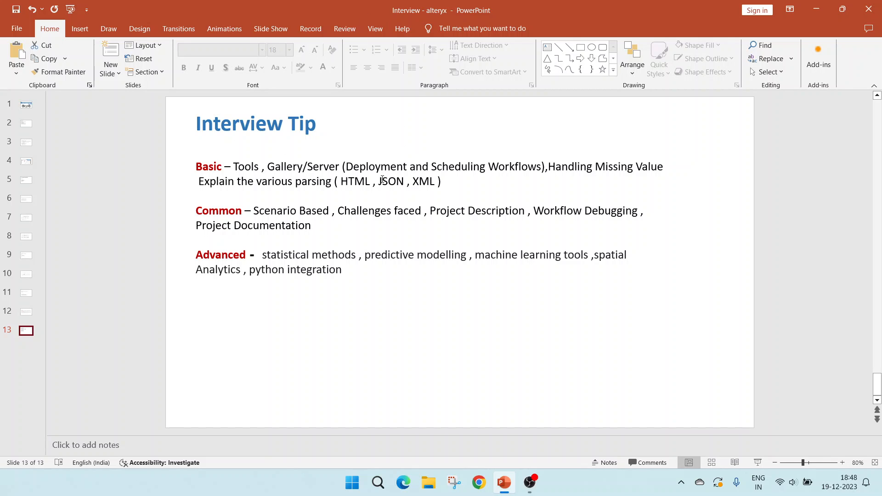
mouse_move(521, 179)
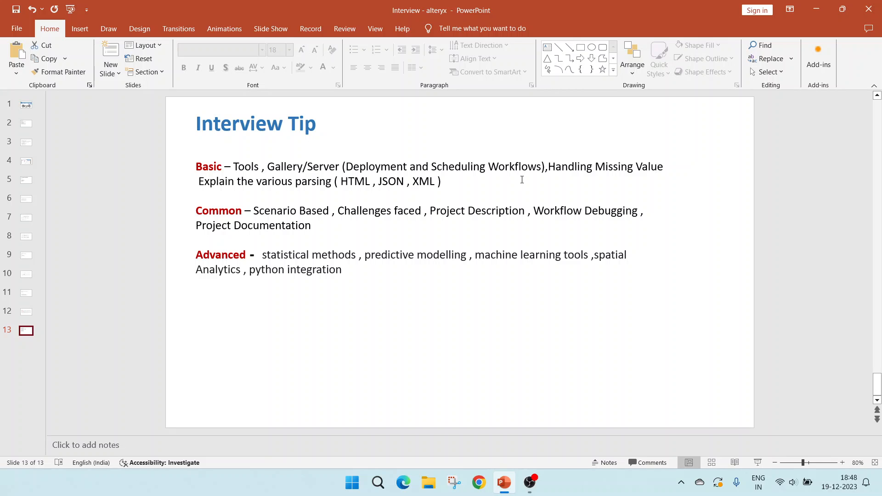
mouse_move(664, 171)
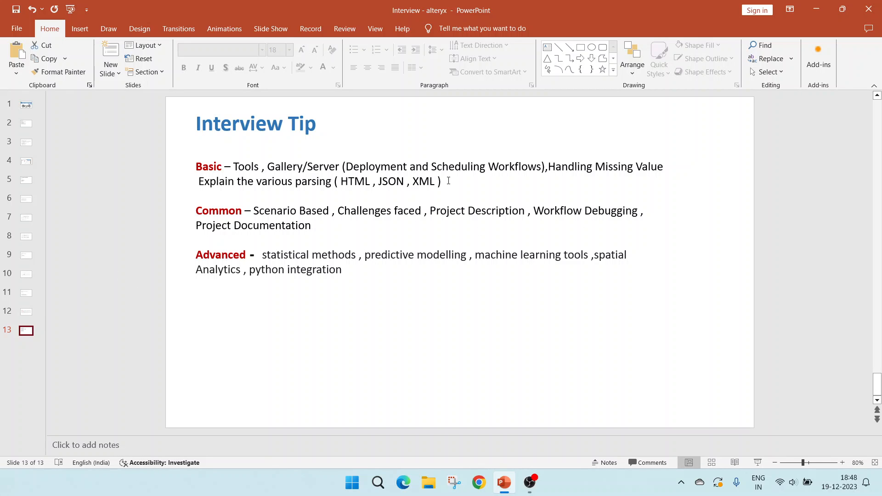
double_click(423, 181)
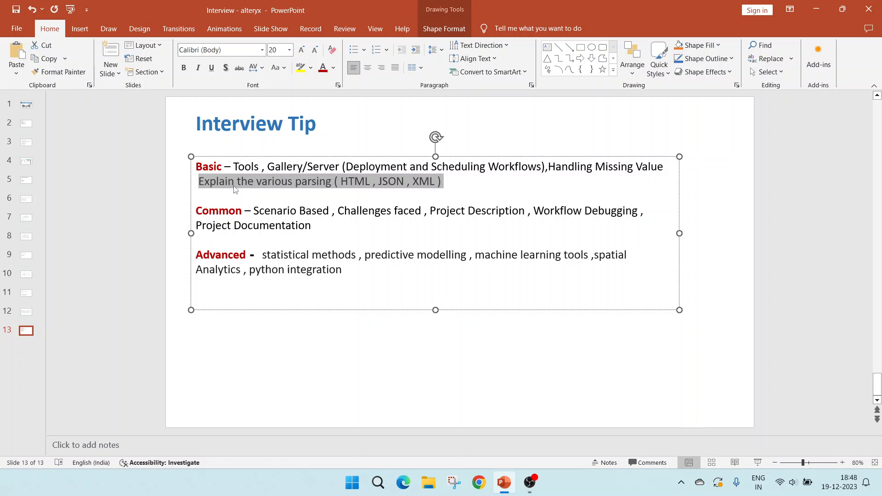
key(delete)
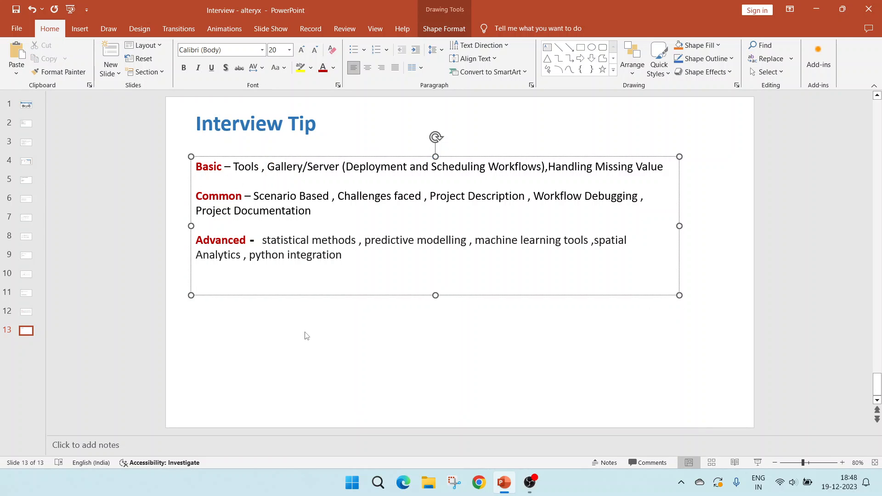
click(307, 336)
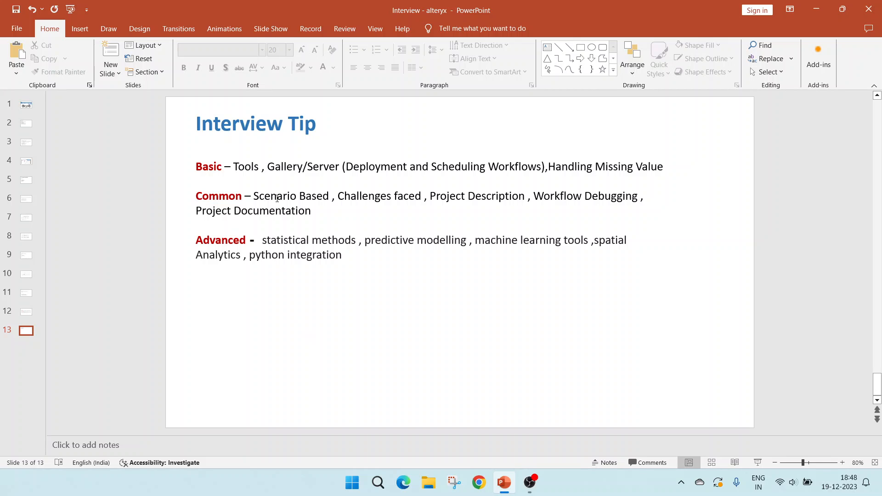
mouse_move(341, 213)
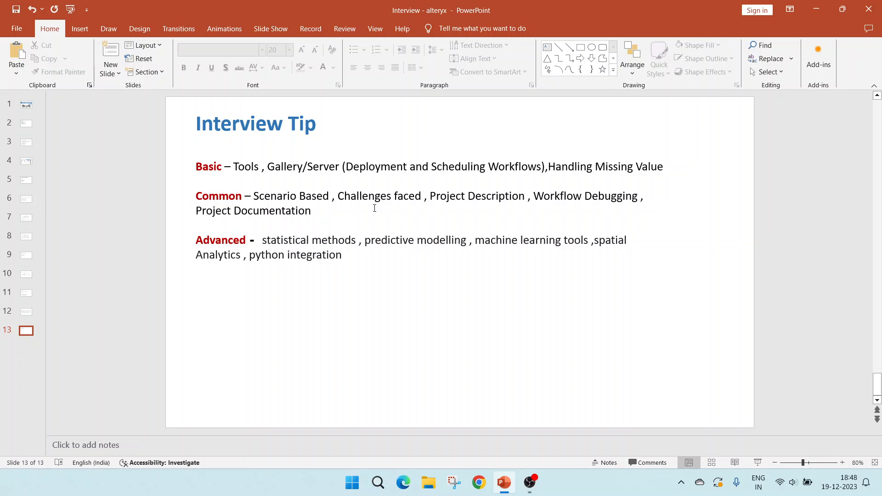
mouse_move(518, 201)
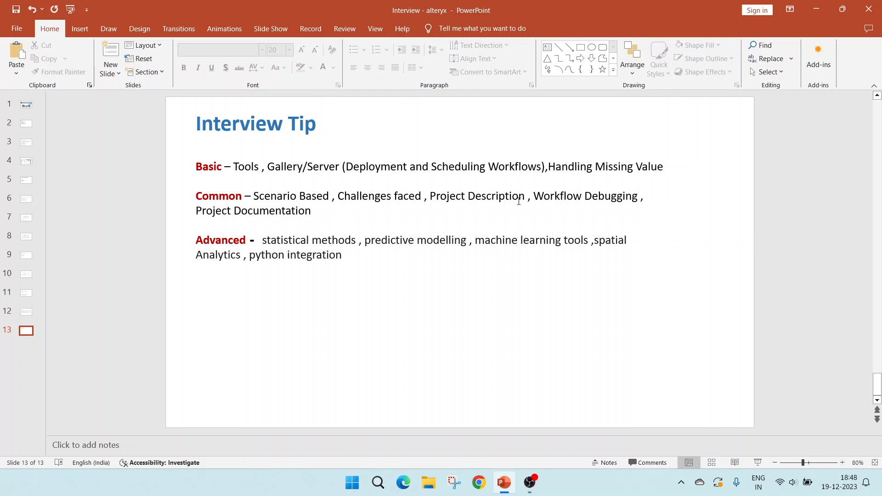
mouse_move(554, 201)
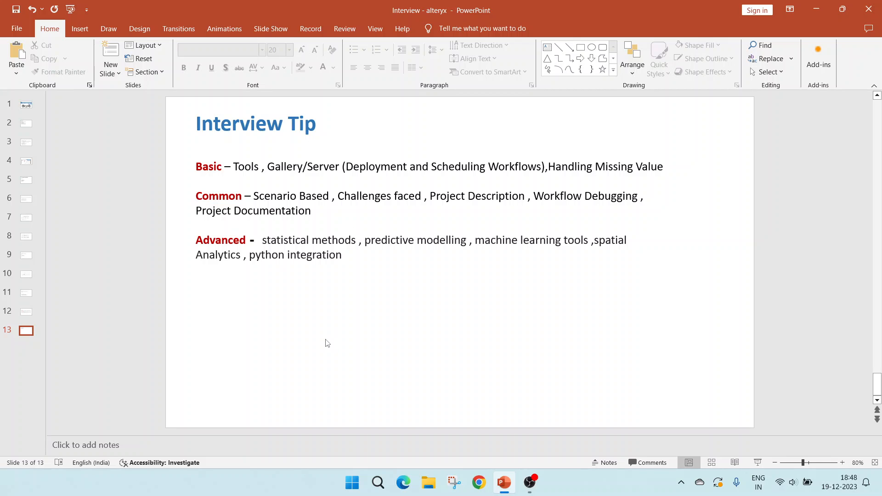
mouse_move(243, 255)
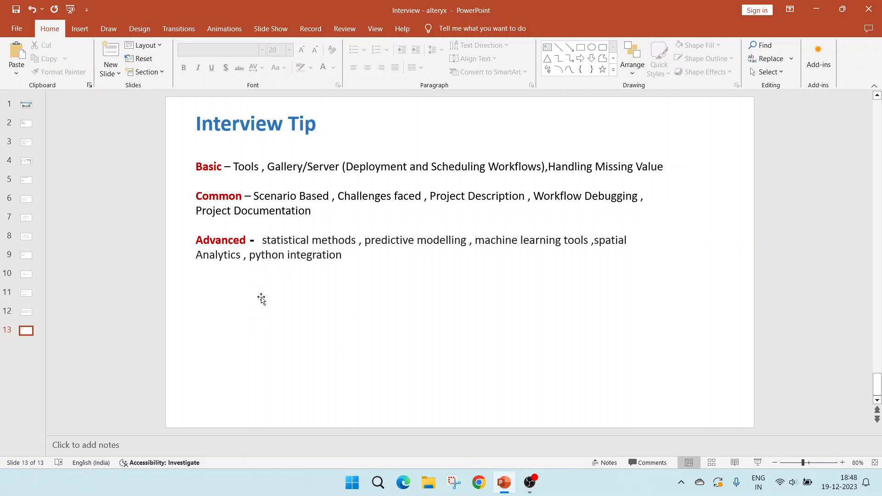
mouse_move(279, 306)
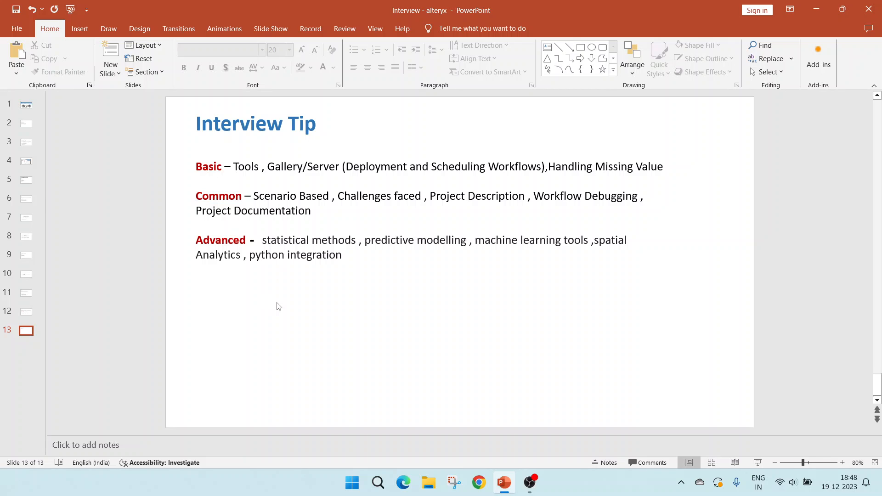
mouse_move(359, 290)
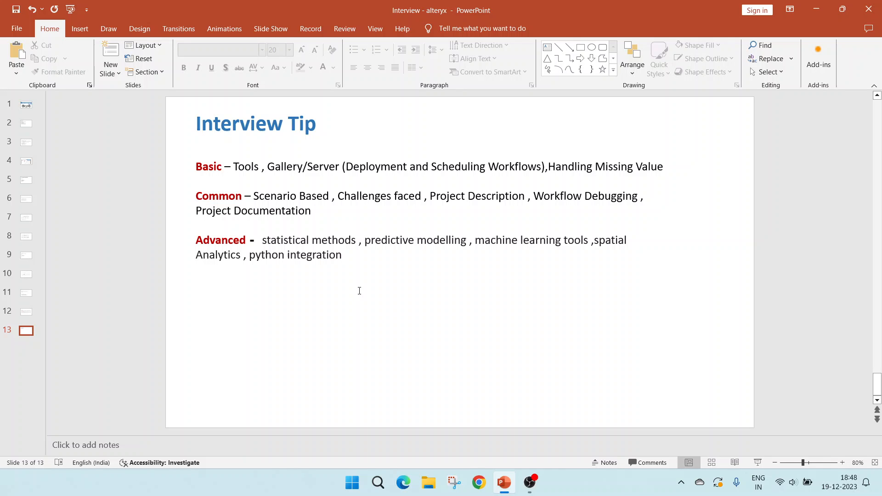
mouse_move(461, 254)
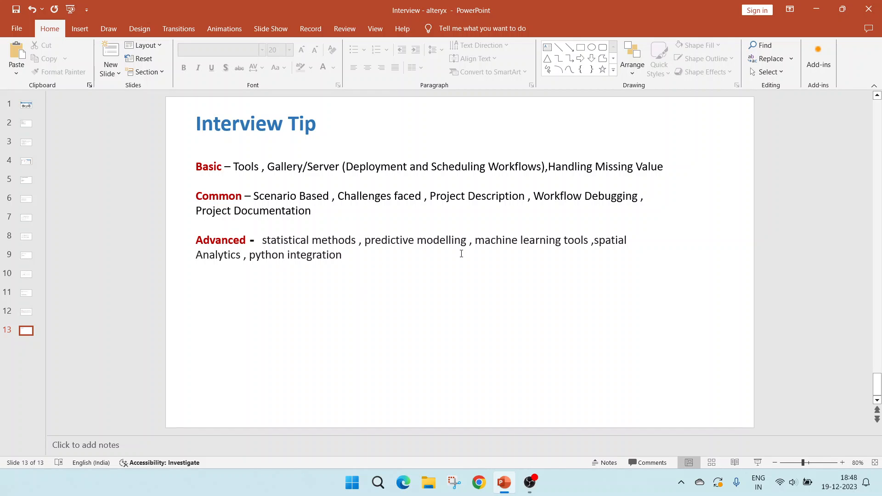
mouse_move(321, 290)
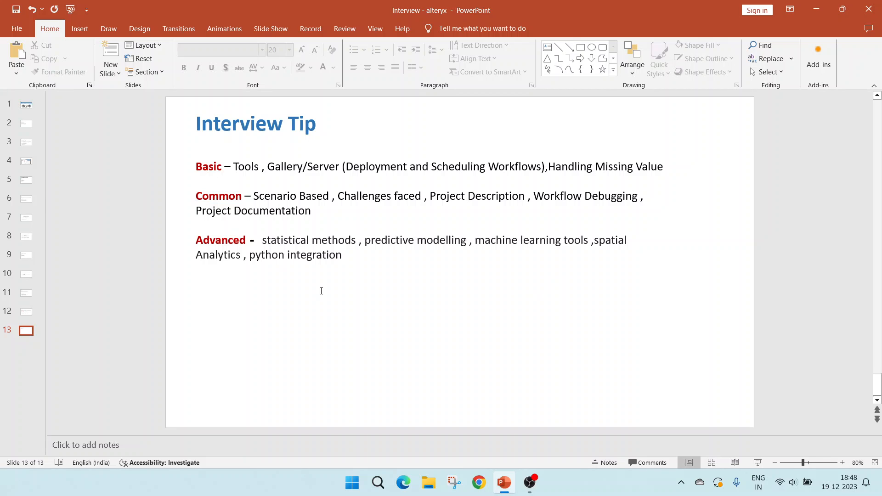
mouse_move(329, 273)
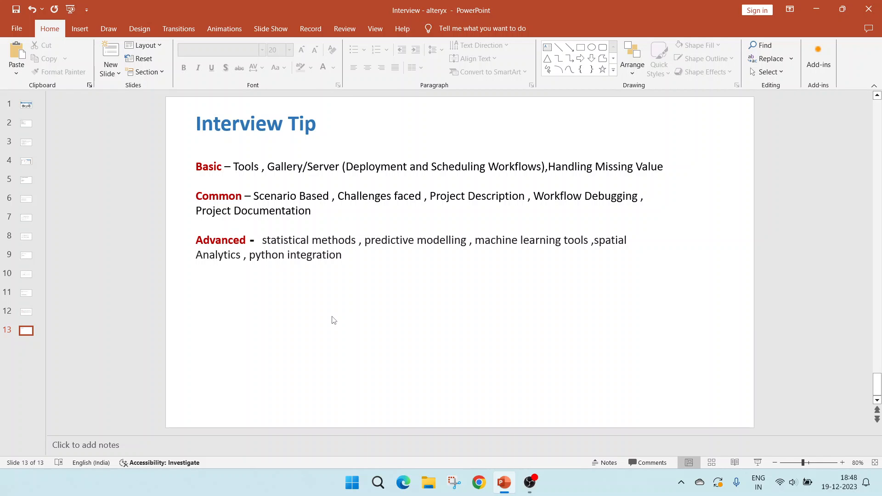
mouse_move(446, 387)
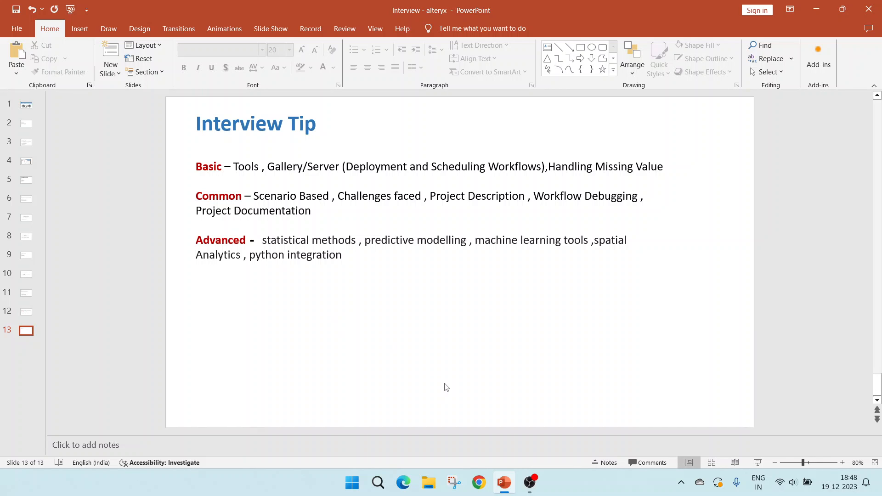